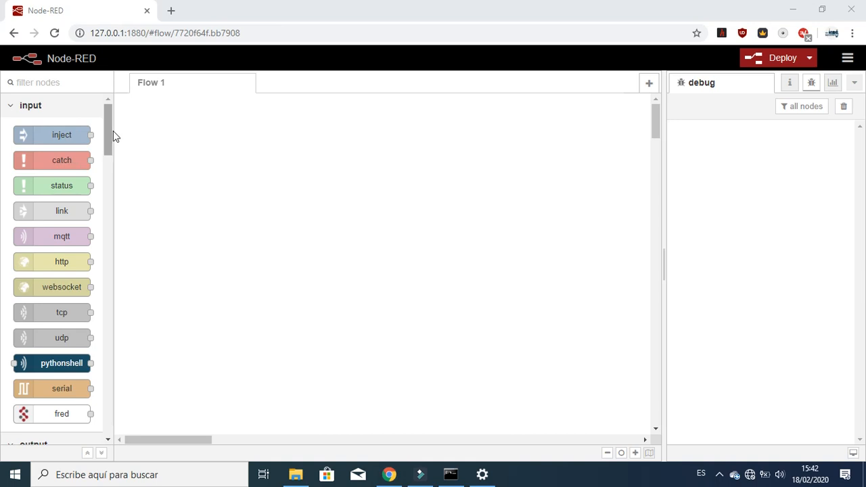
- Place a timestamp inject node and a msg.payload debug node, and wire inject into debug
scroll("down", 3)
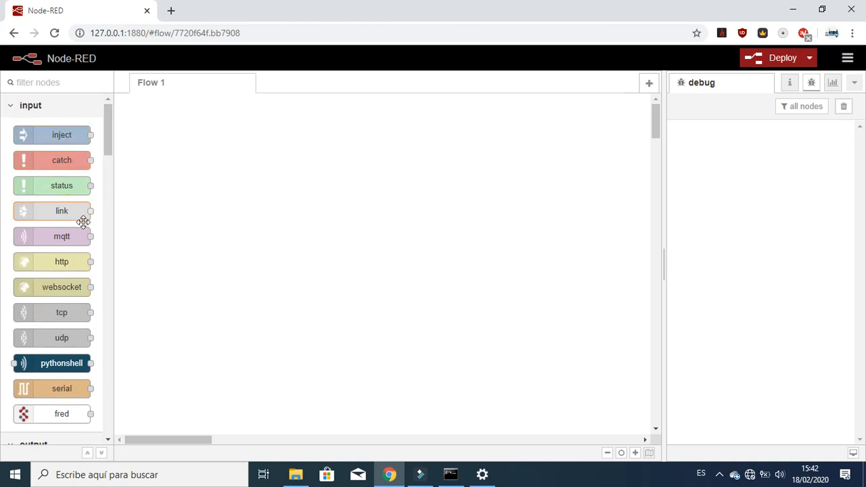
mouse_move(61, 142)
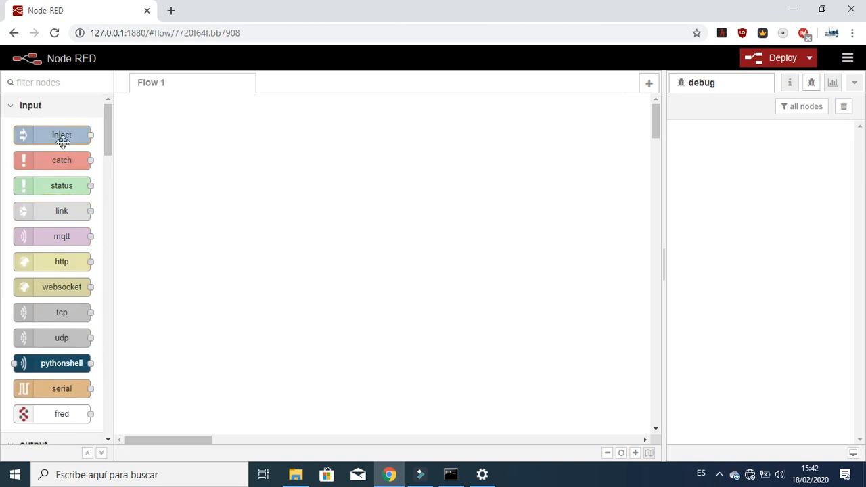
mouse_move(67, 137)
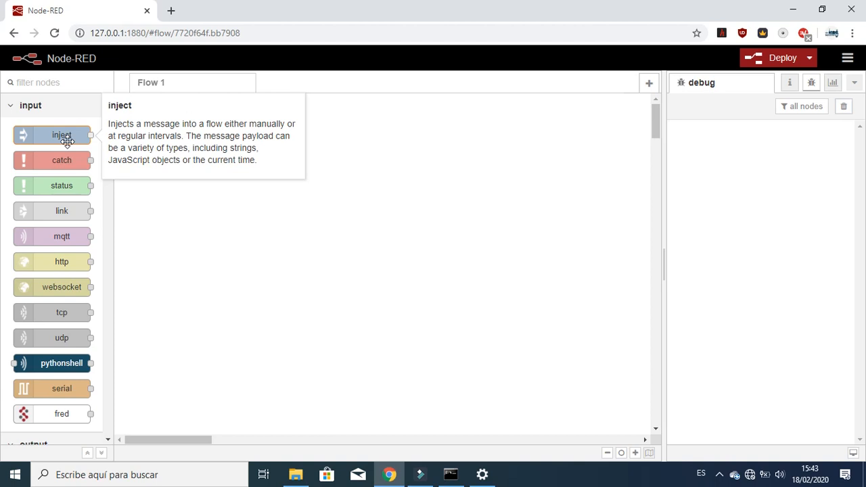
mouse_move(146, 257)
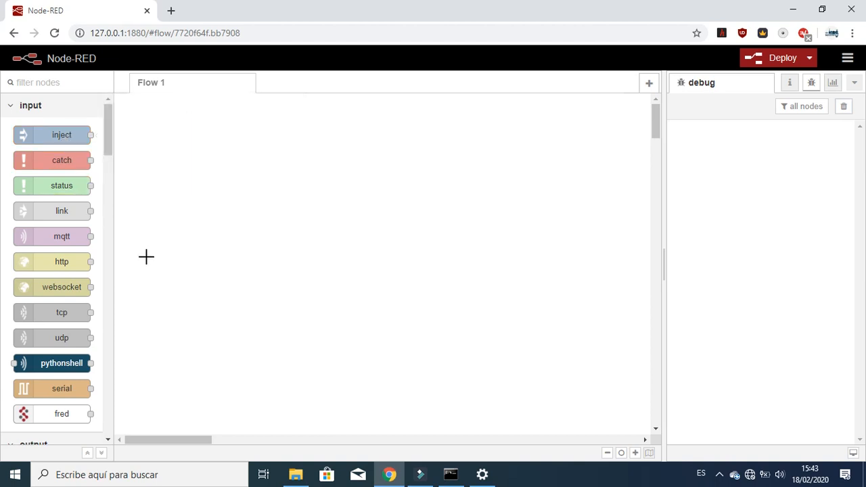
left_click_drag(61, 134, 301, 228)
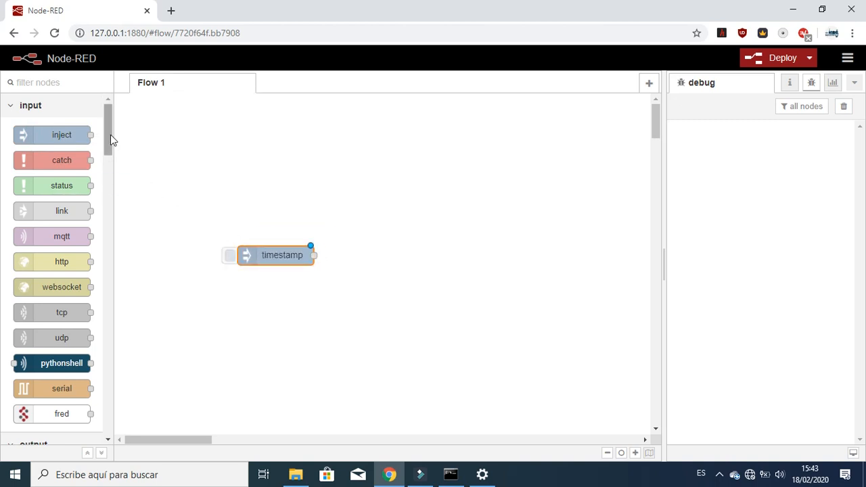
scroll("down", 3)
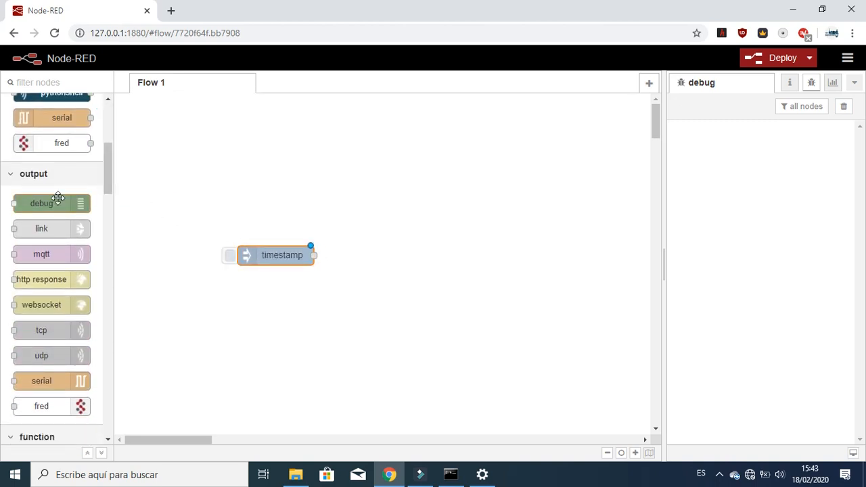
left_click_drag(41, 203, 404, 261)
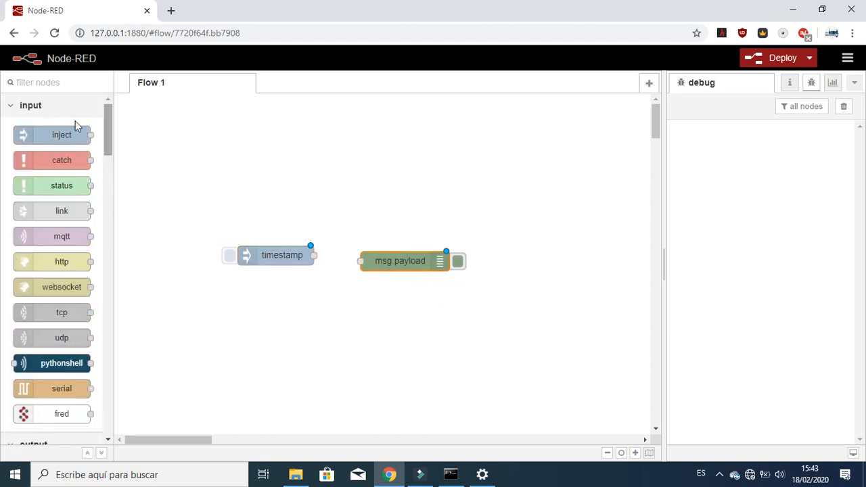
mouse_move(403, 258)
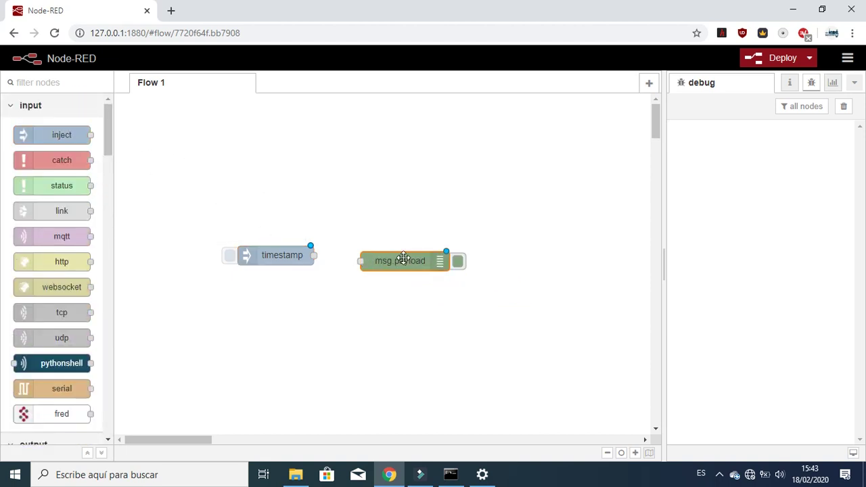
double_click(403, 260)
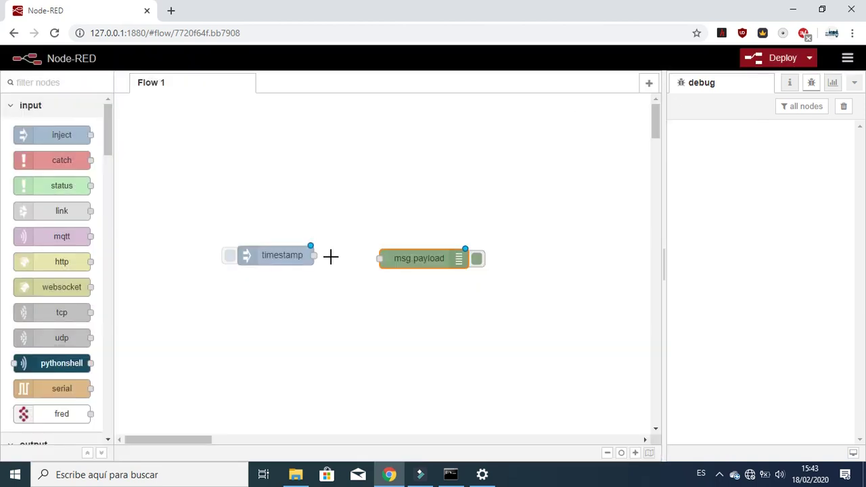
left_click_drag(313, 255, 379, 258)
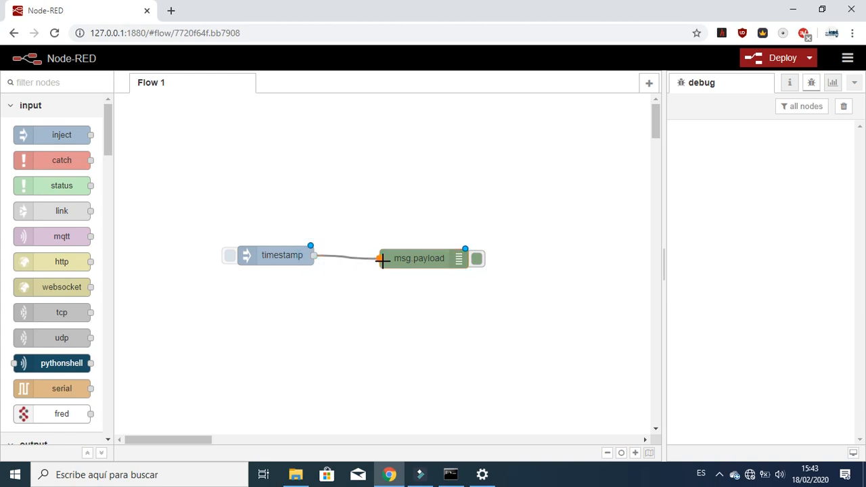
mouse_move(243, 258)
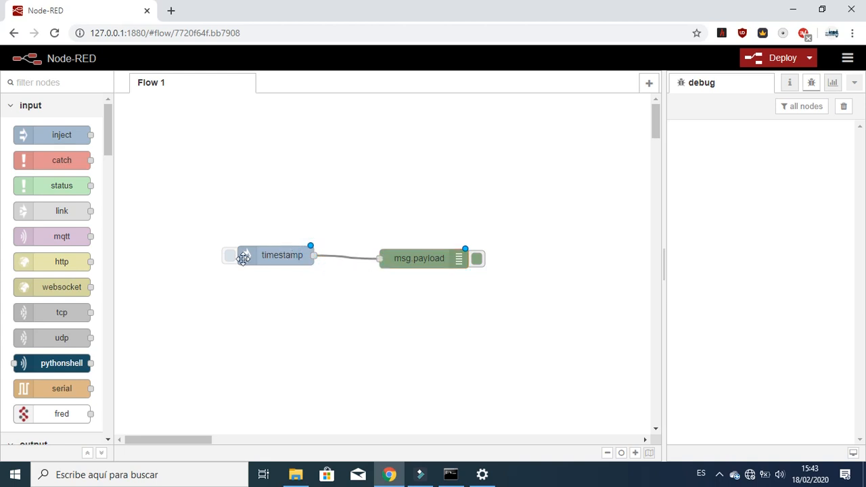
left_click(282, 256)
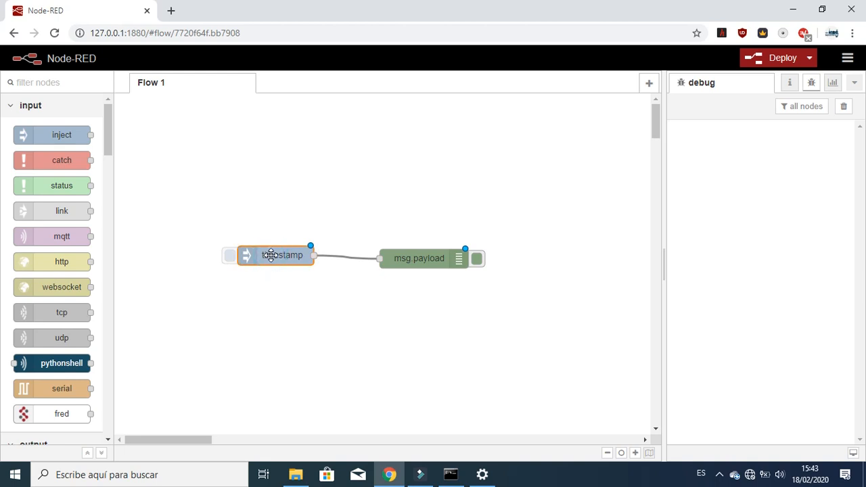
double_click(275, 255)
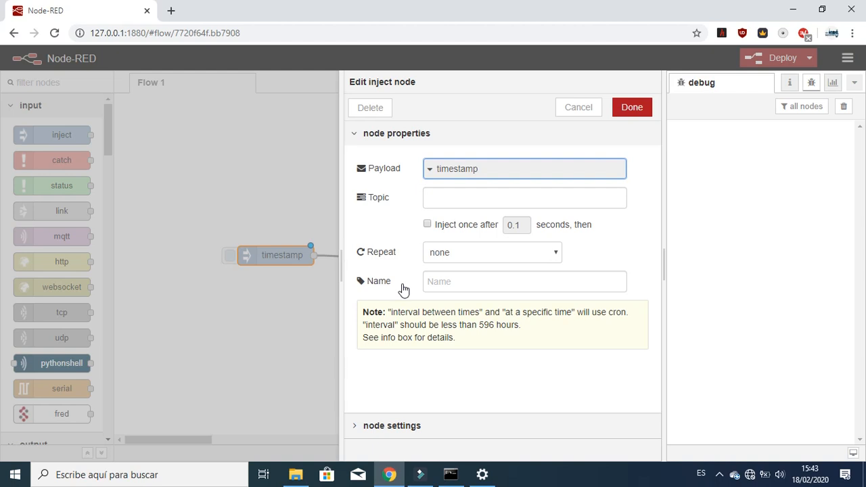
left_click(432, 168)
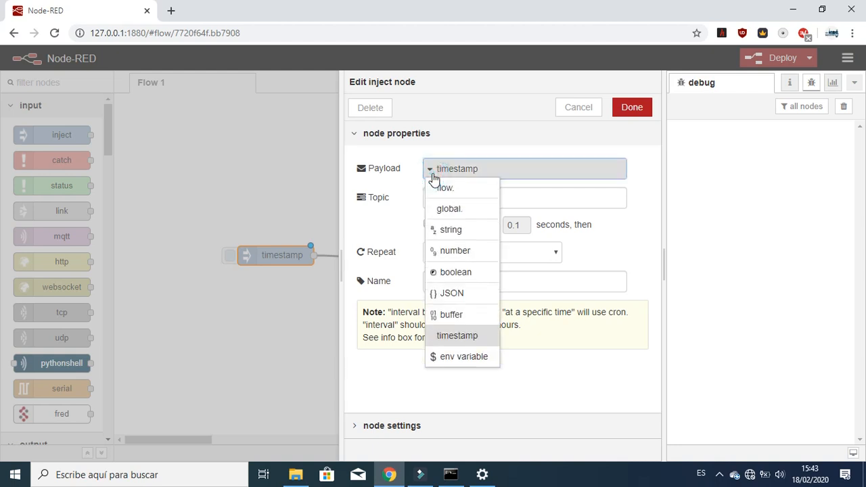
mouse_move(454, 251)
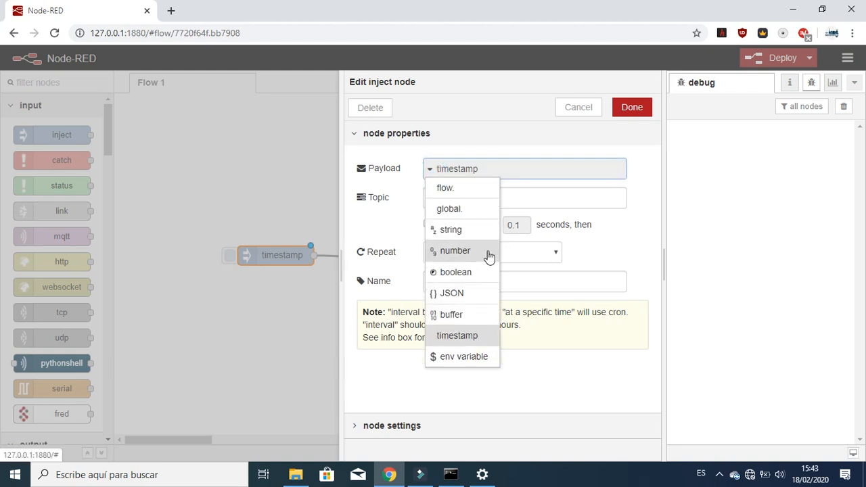
mouse_move(514, 252)
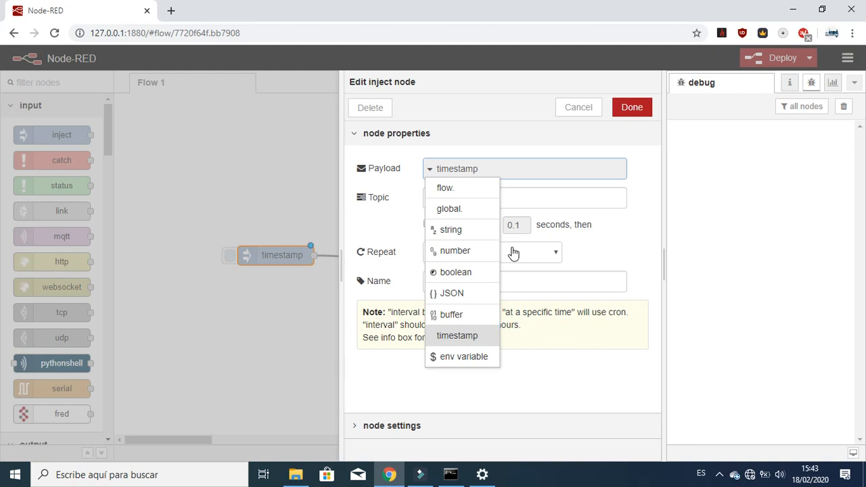
mouse_move(475, 257)
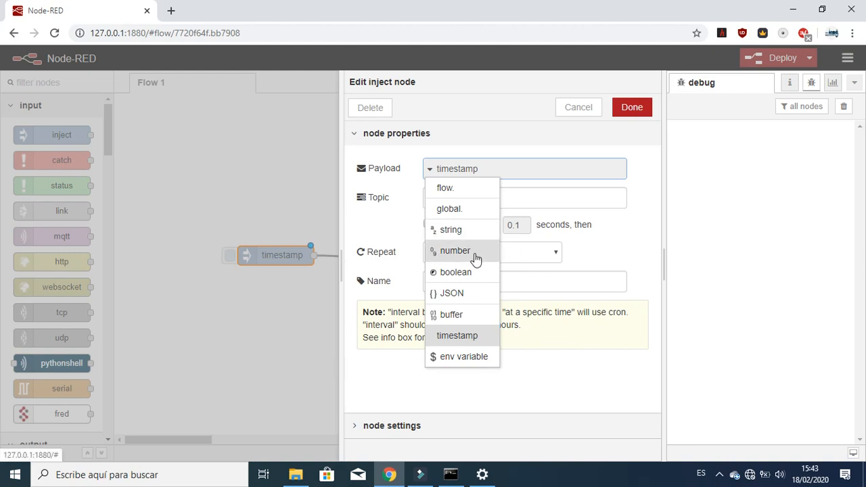
mouse_move(596, 264)
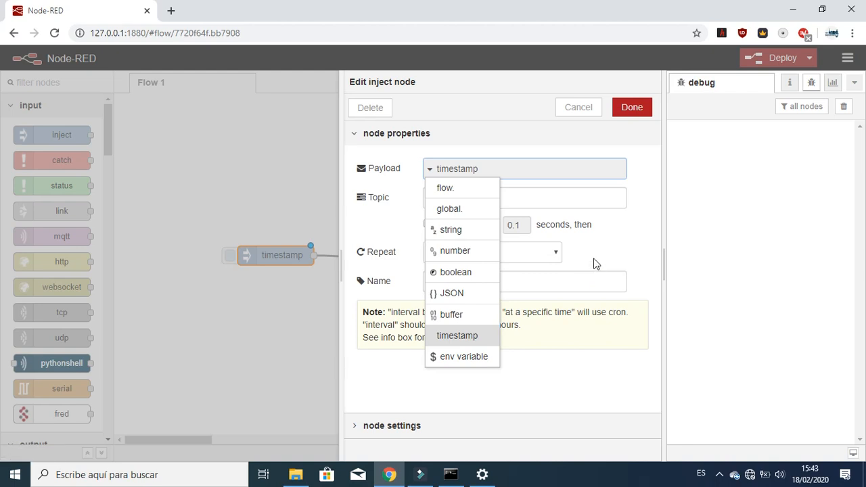
left_click(463, 336)
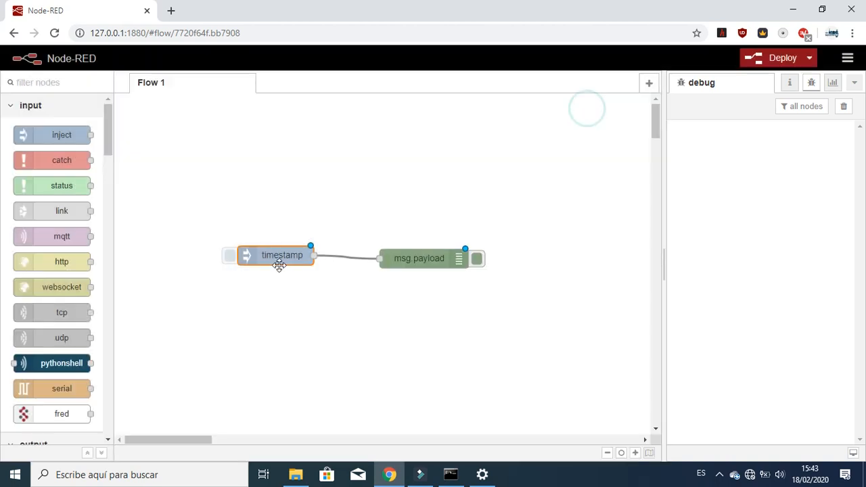
- Swap the timestamp inject for a new inject wired to msg.payload, and view its help text
key("Delete")
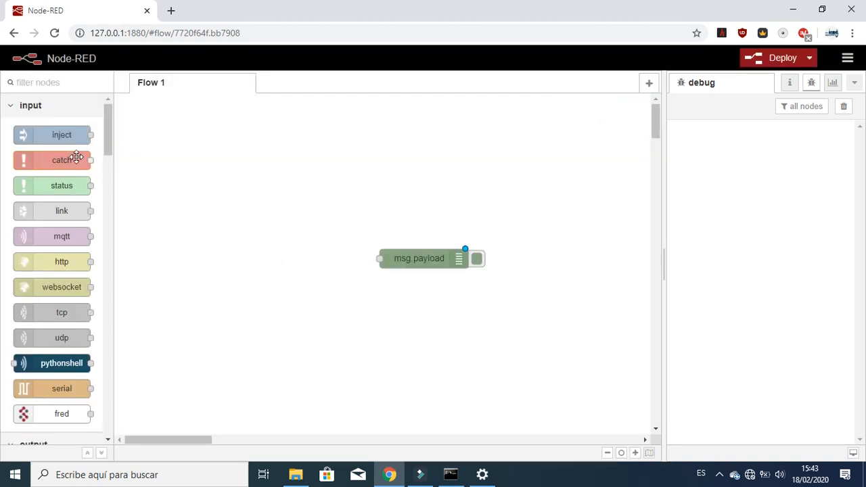
left_click_drag(62, 134, 251, 253)
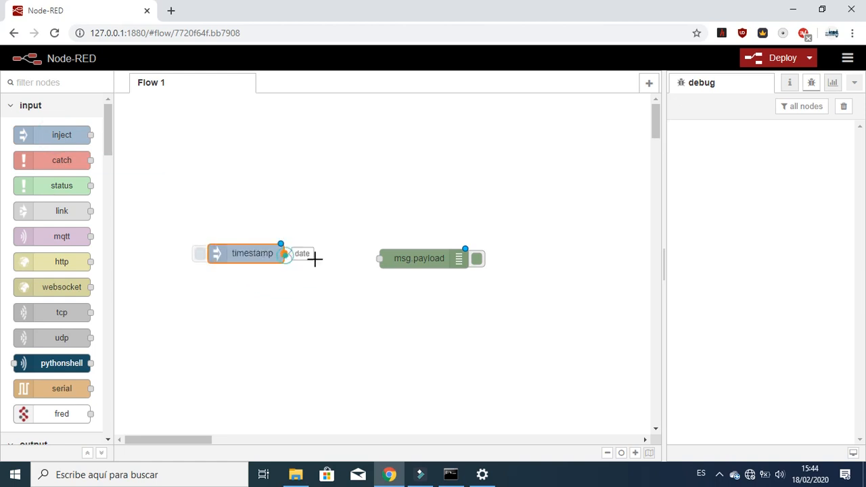
left_click_drag(283, 253, 379, 258)
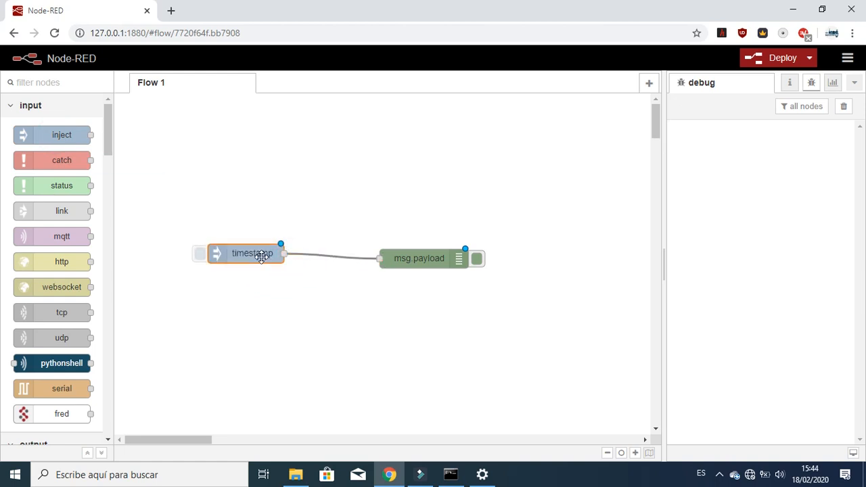
left_click(790, 82)
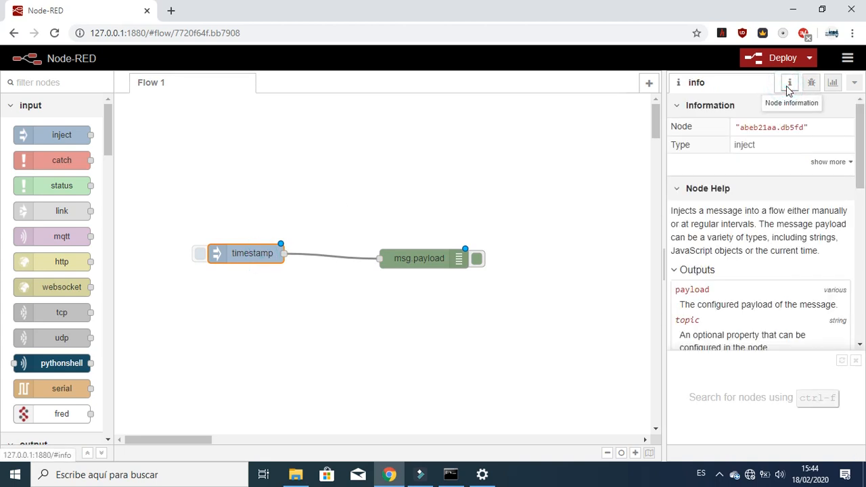
scroll("down", 3)
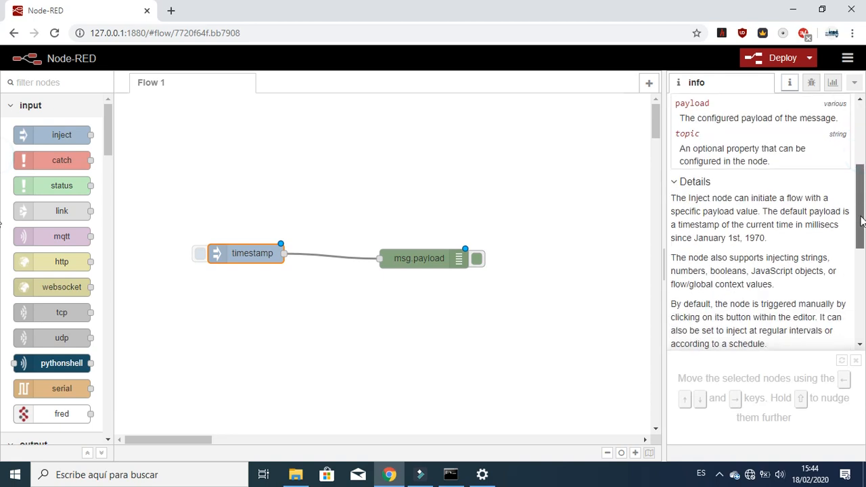
mouse_move(722, 241)
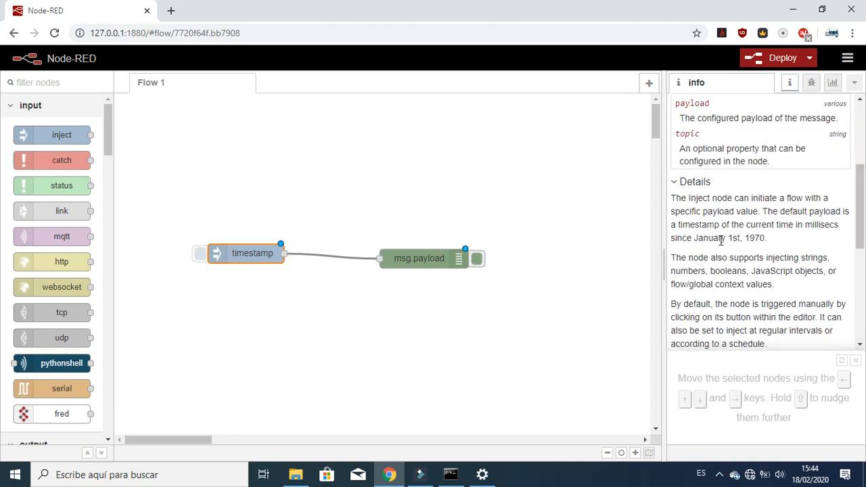
mouse_move(818, 224)
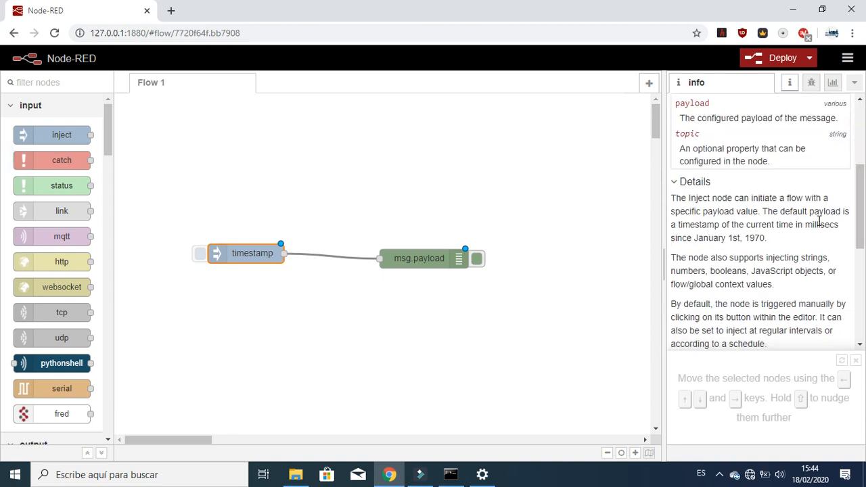
mouse_move(731, 234)
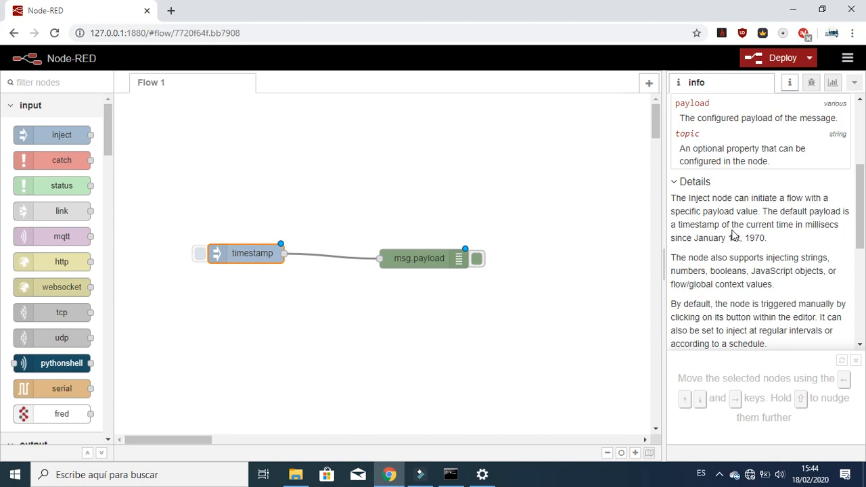
mouse_move(698, 248)
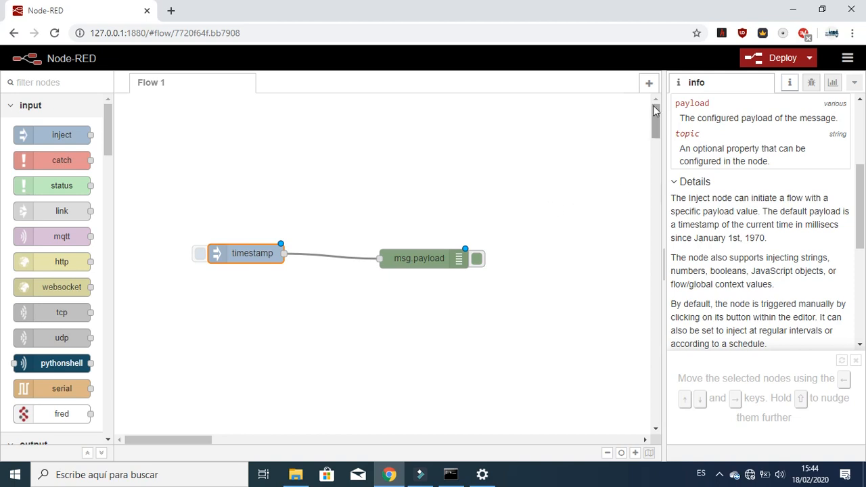
- Deploy the flow, switch to debug messages, and inject three timestamps
left_click(778, 57)
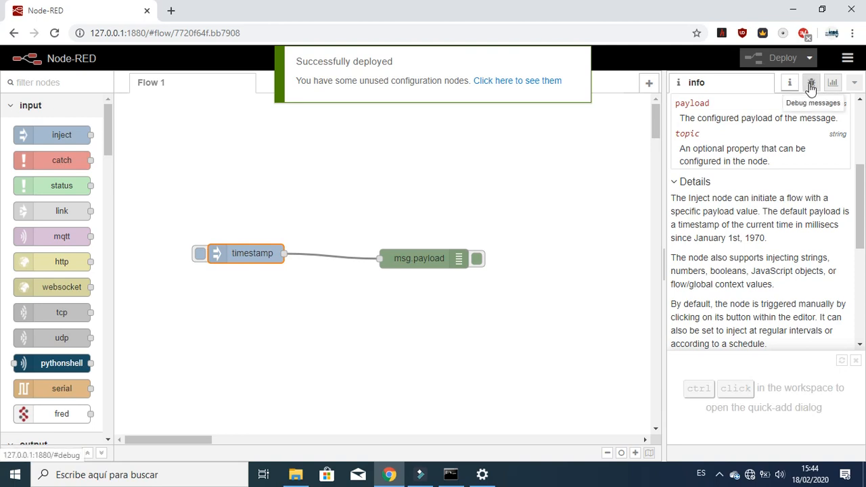
left_click(811, 82)
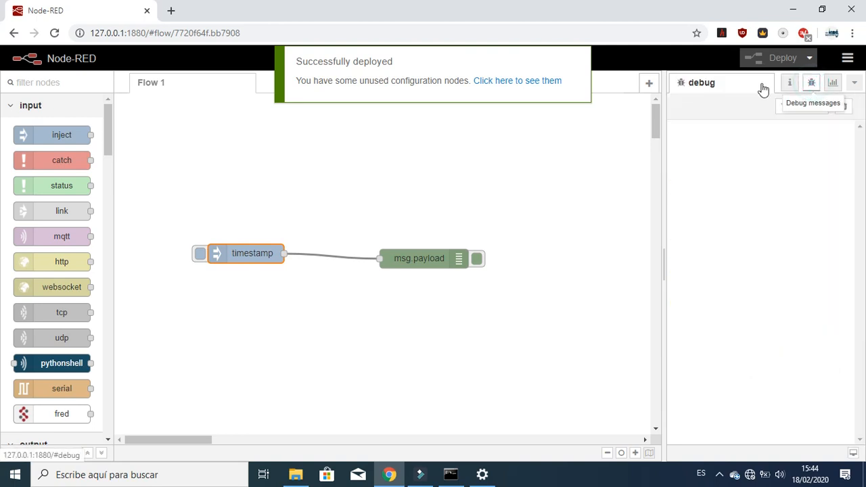
left_click(198, 254)
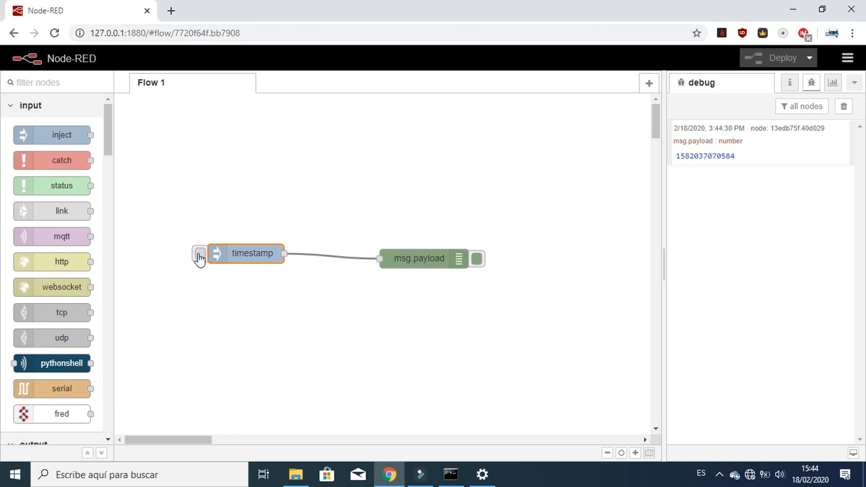
left_click(200, 254)
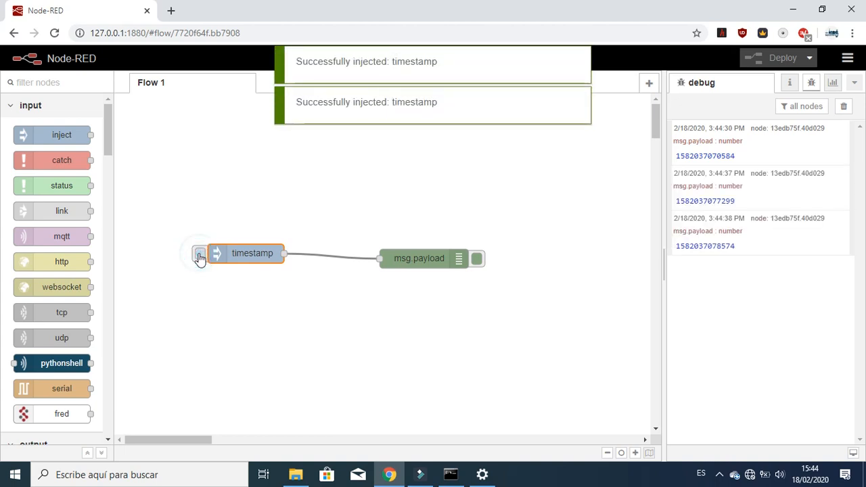
left_click(199, 253)
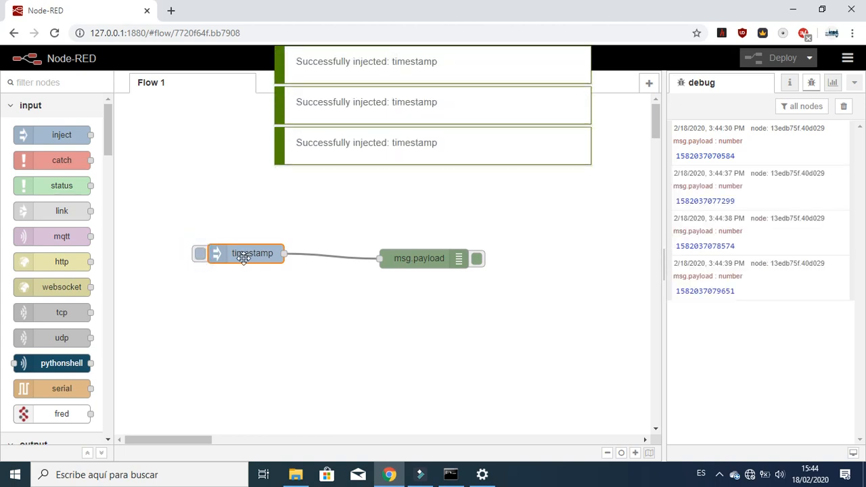
- Set the inject node's payload type to string with the value 'Hello world'
double_click(253, 254)
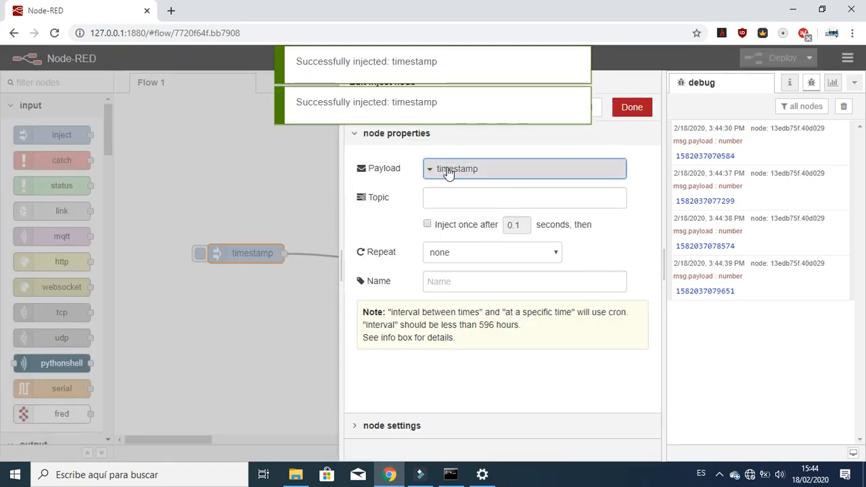
left_click(524, 168)
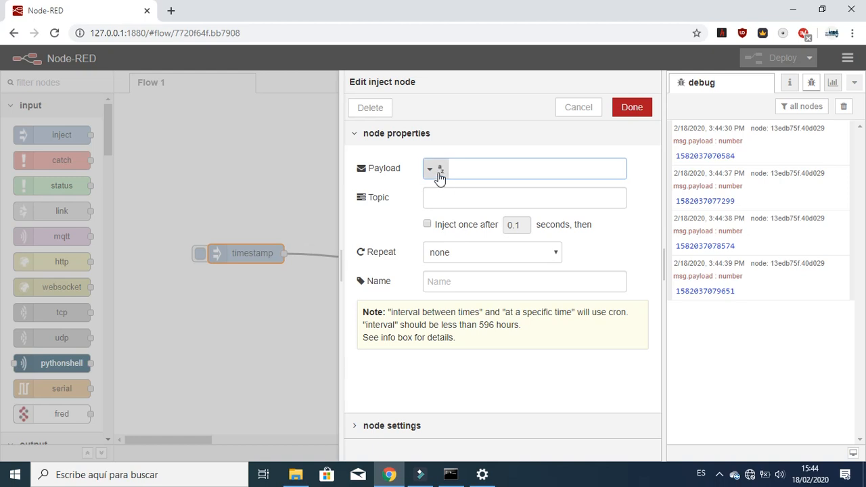
left_click(431, 169)
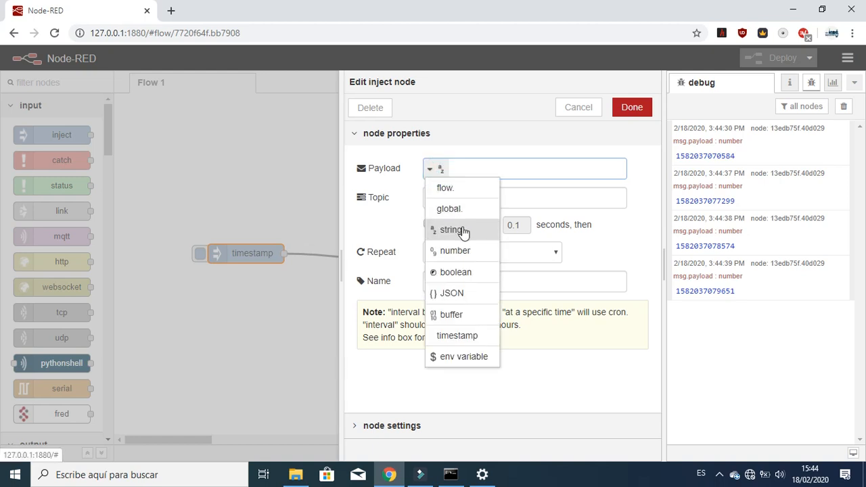
left_click(455, 230)
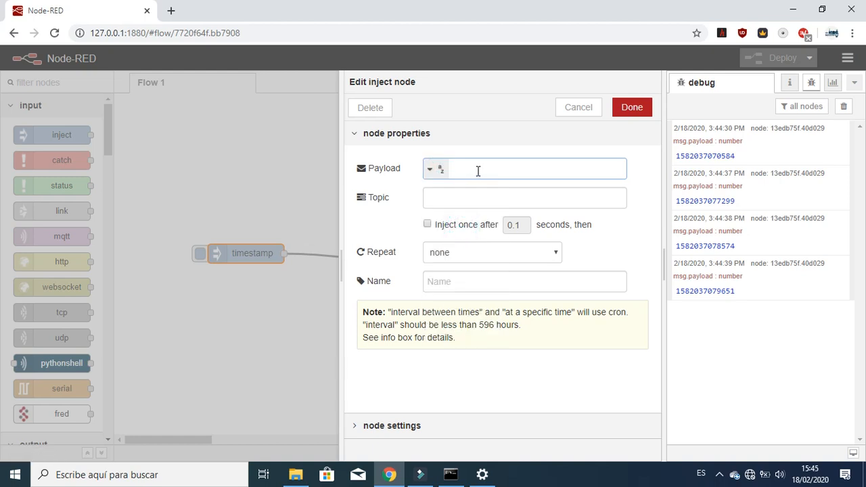
left_click(538, 169)
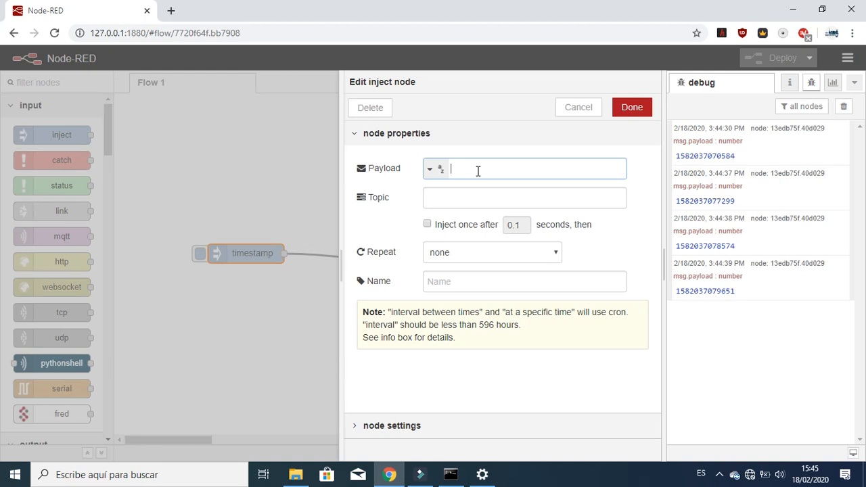
type("Hello")
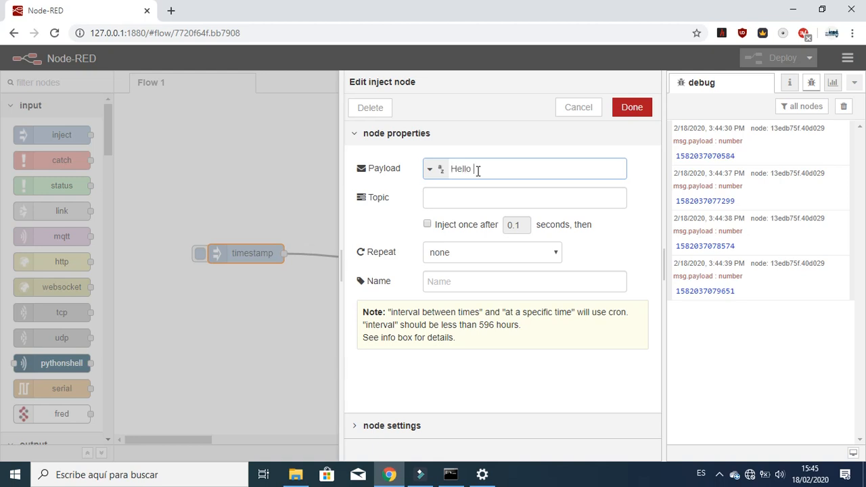
type("world")
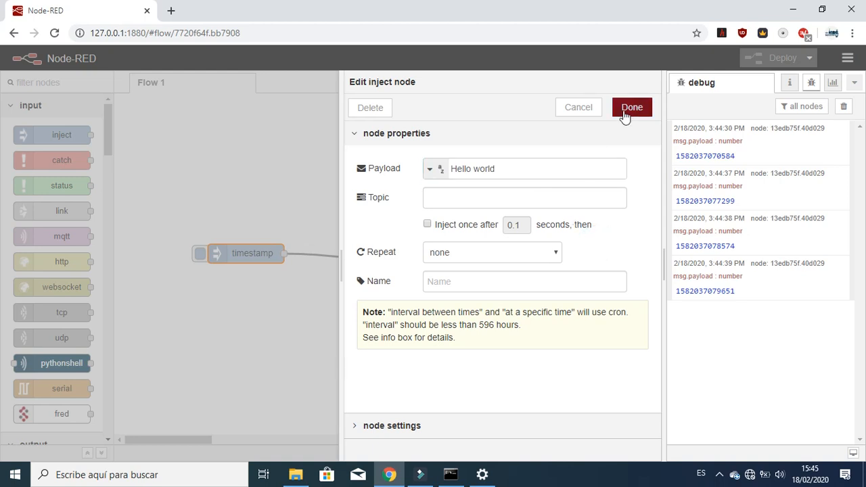
left_click(632, 106)
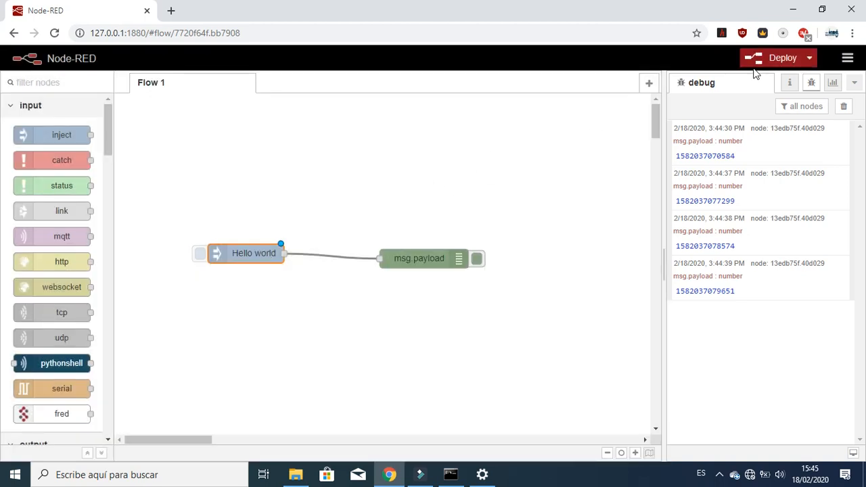
- Deploy, inject 'Hello world' twice into debug, and reopen the inject node's settings
left_click(780, 57)
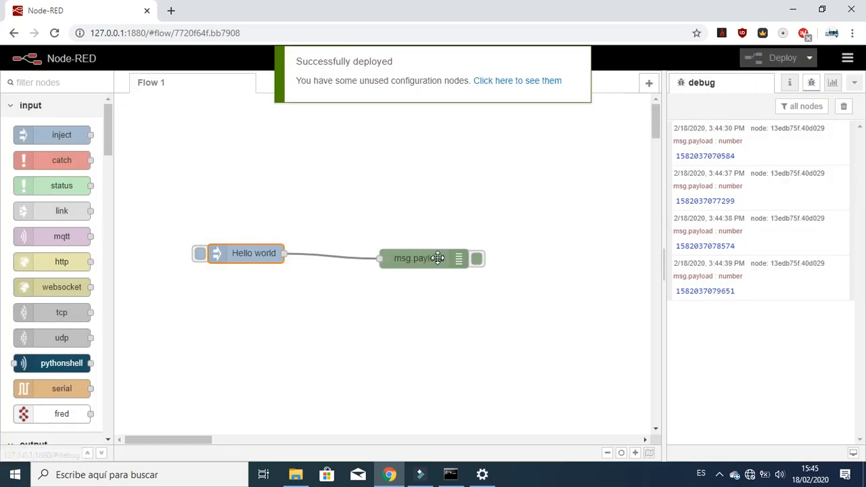
left_click(199, 253)
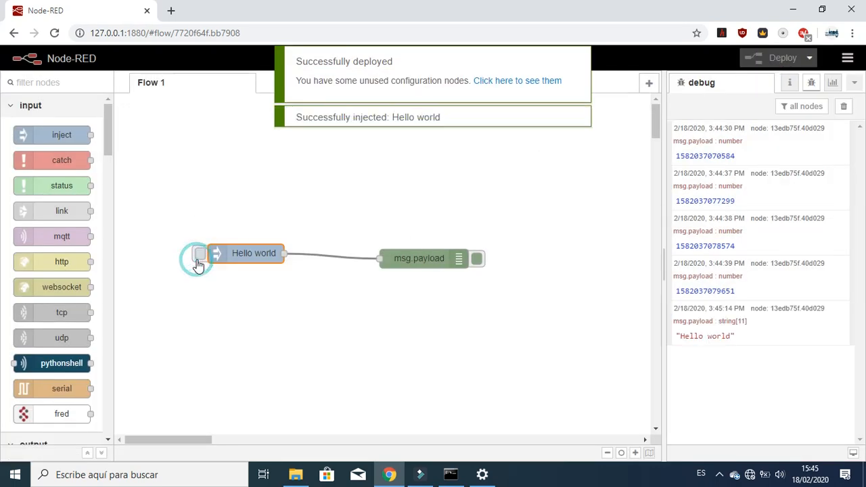
left_click(199, 253)
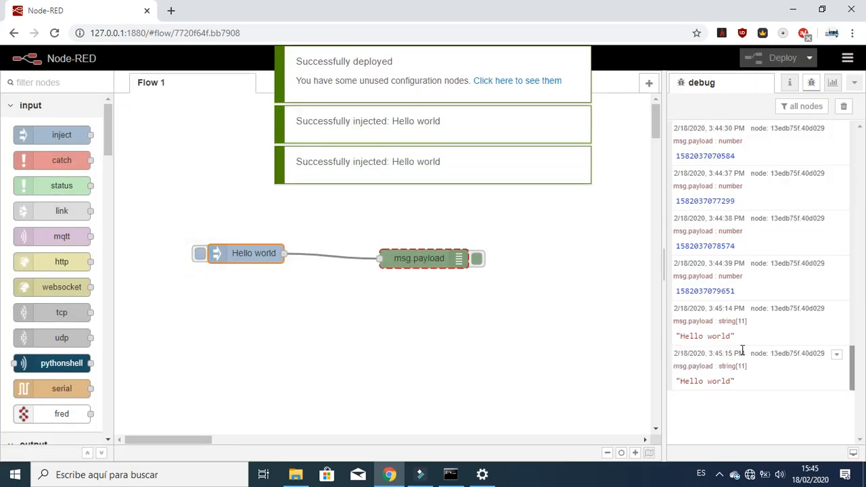
double_click(250, 254)
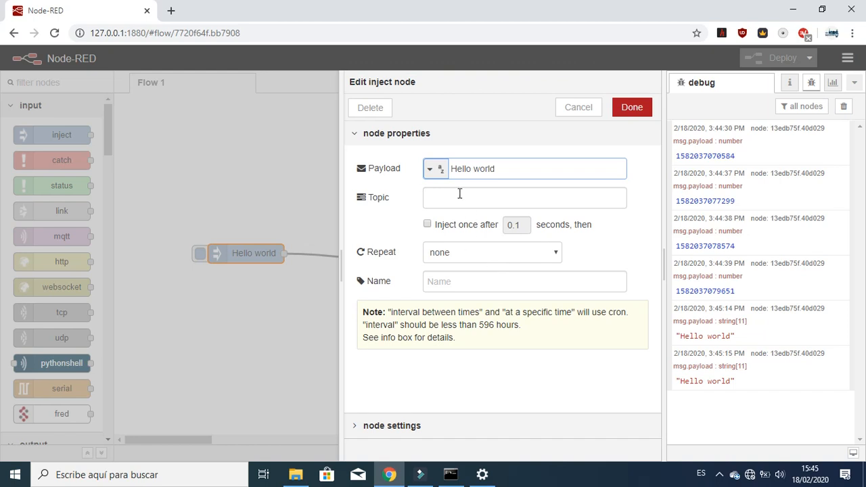
- Enter topic 'A' in the inject node's settings and confirm, labelling it 'A:Hello world'
left_click(524, 197)
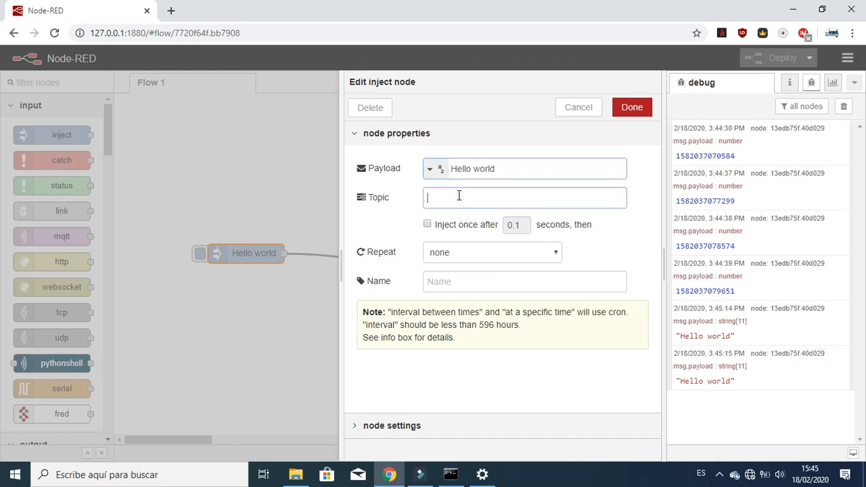
type("A")
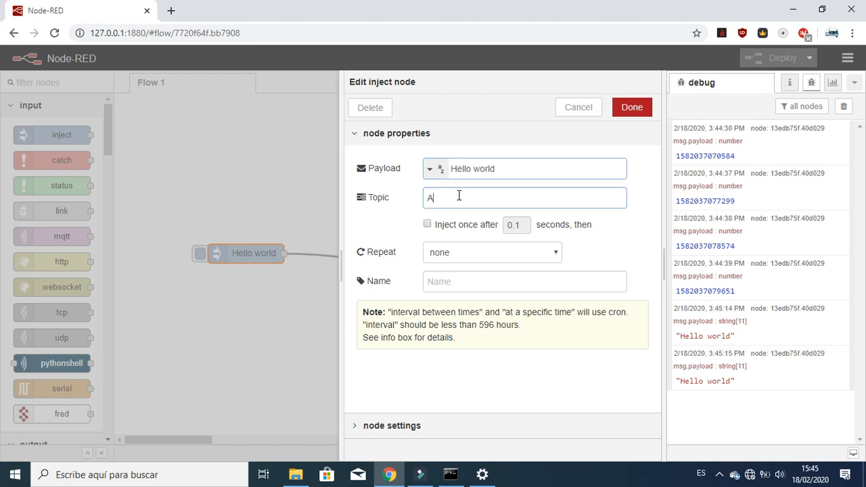
mouse_move(592, 160)
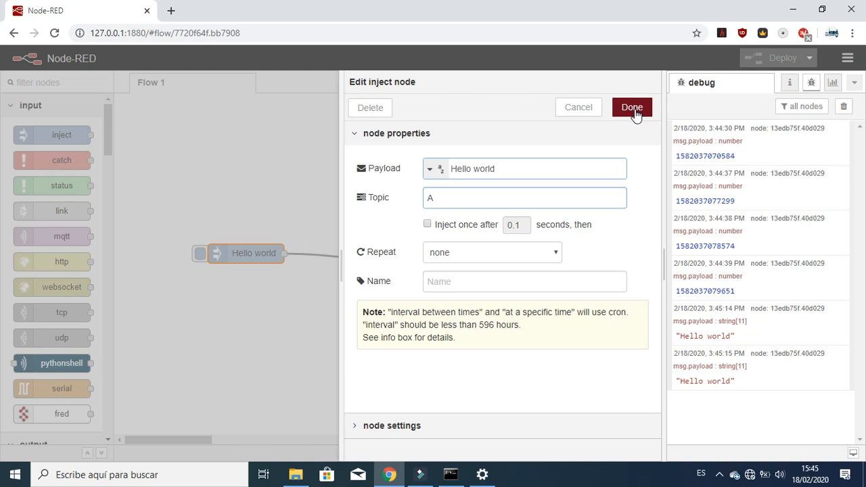
left_click(632, 108)
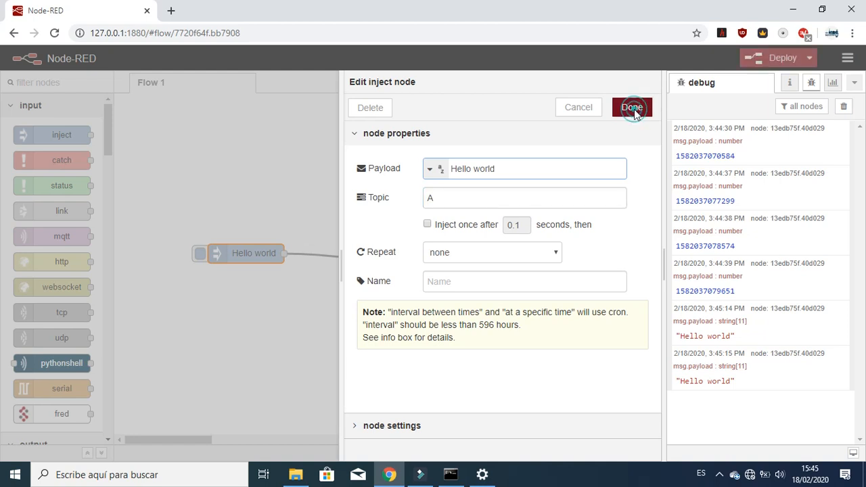
left_click(632, 106)
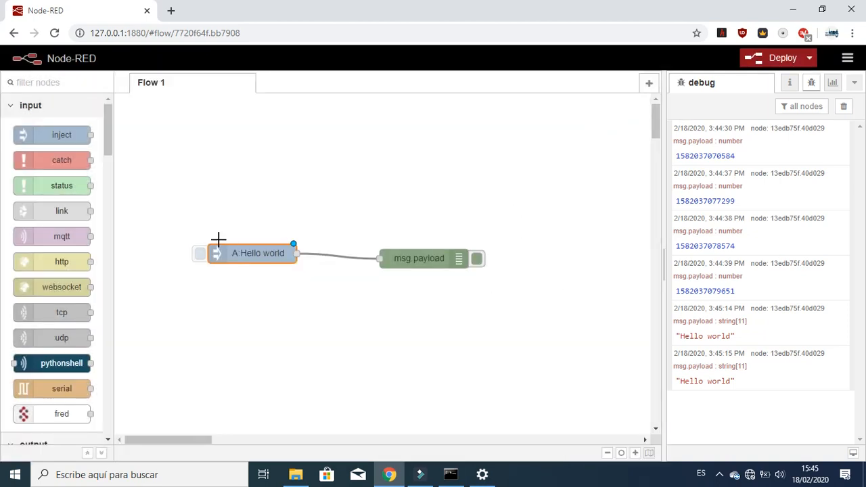
mouse_move(236, 258)
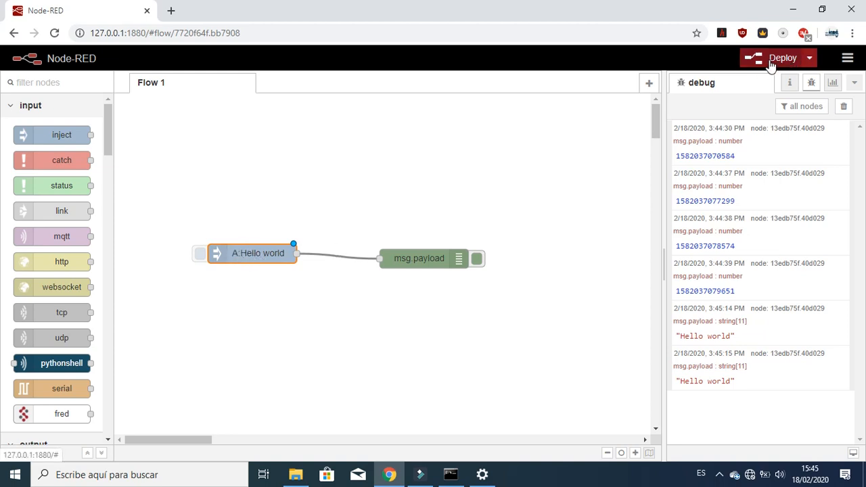
- Deploy and inject a 'Hello world' message showing topic A in debug
left_click(781, 57)
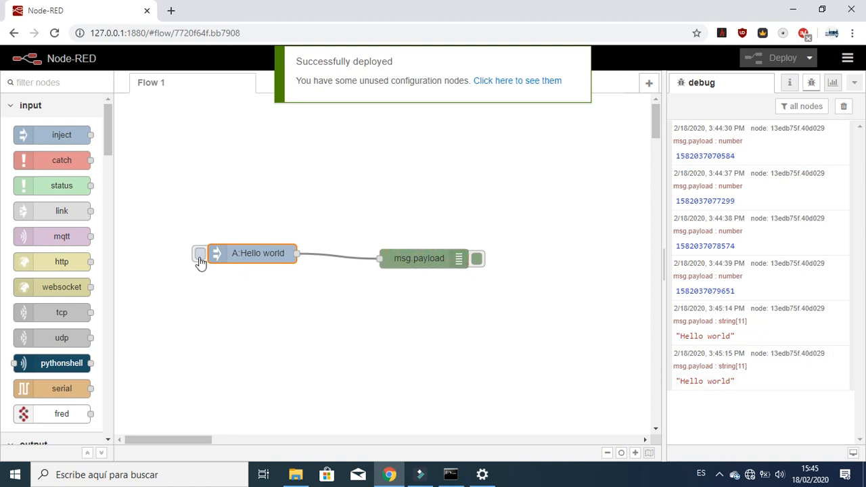
left_click(200, 253)
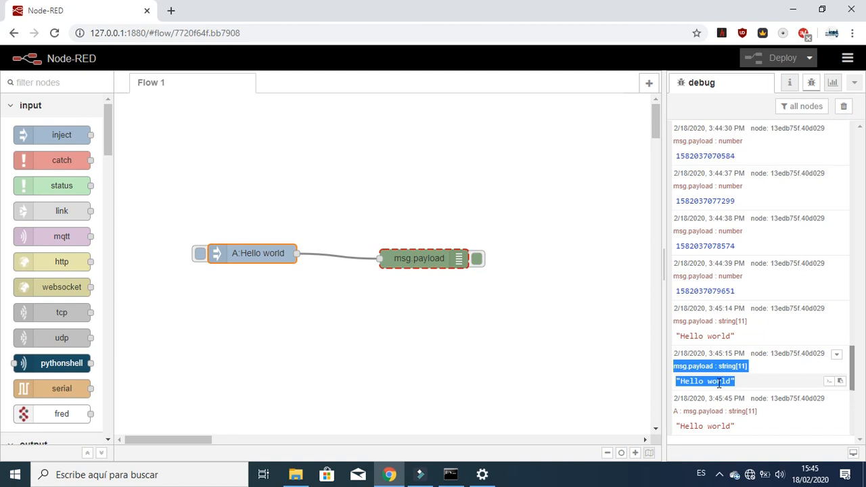
mouse_move(739, 387)
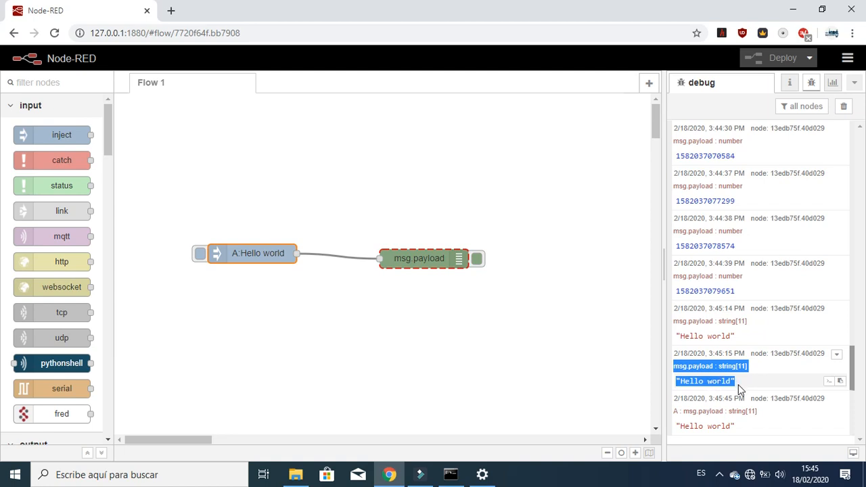
mouse_move(687, 376)
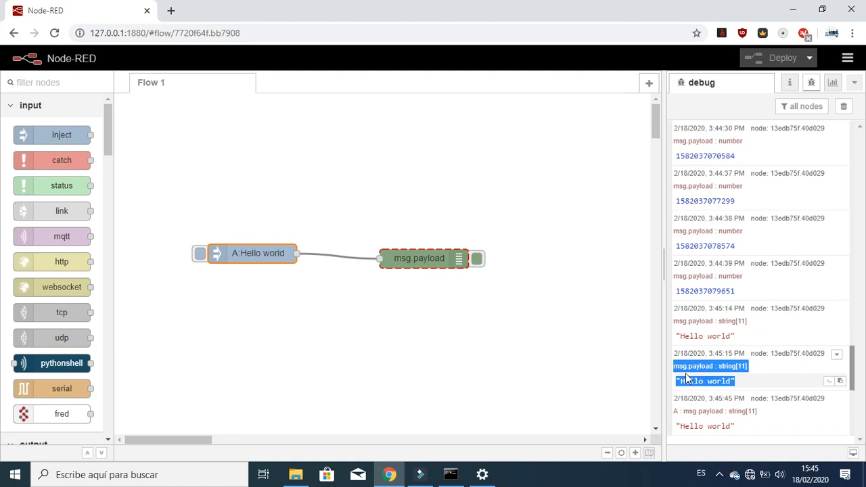
mouse_move(671, 372)
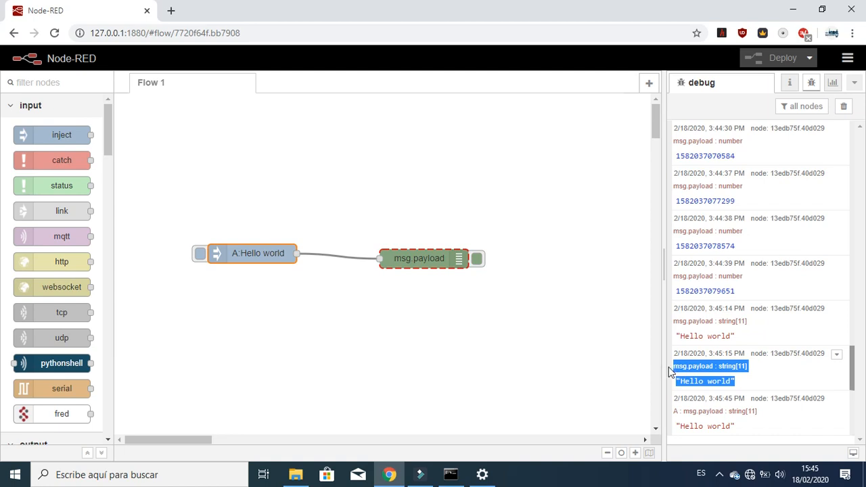
mouse_move(683, 414)
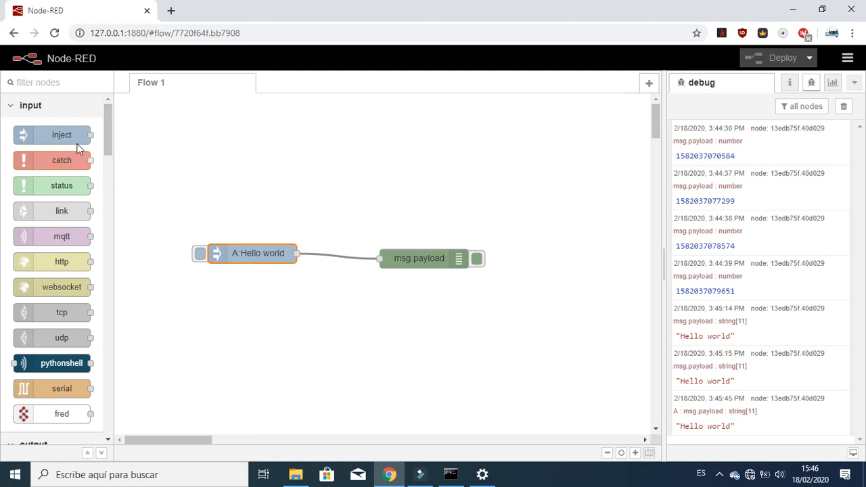
- Add a second inject wired to msg.payload, with string payload 'Hello world' and topic B
left_click_drag(61, 135, 251, 319)
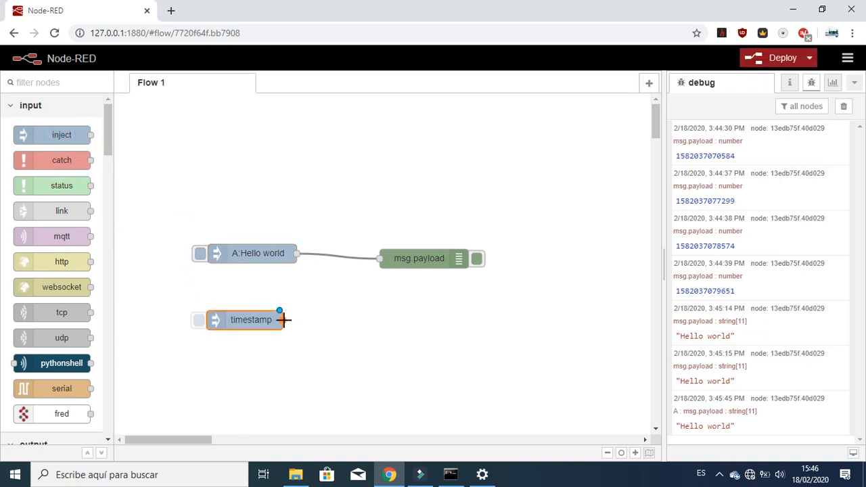
left_click_drag(280, 319, 379, 258)
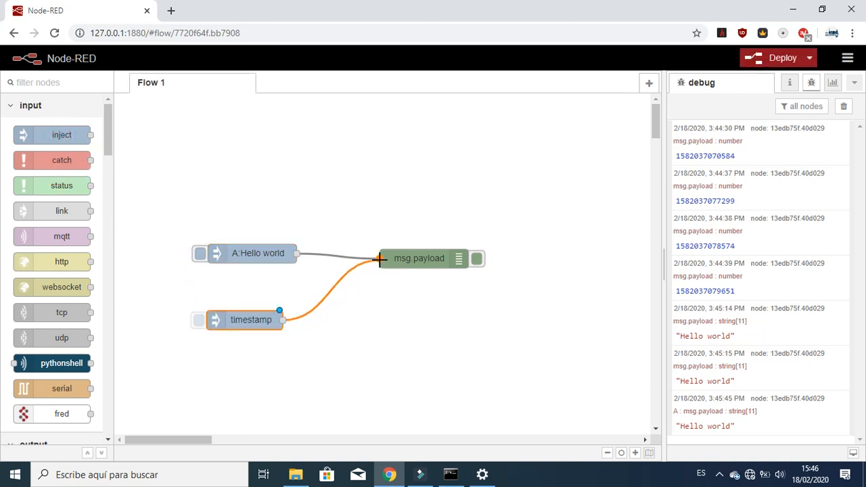
double_click(250, 320)
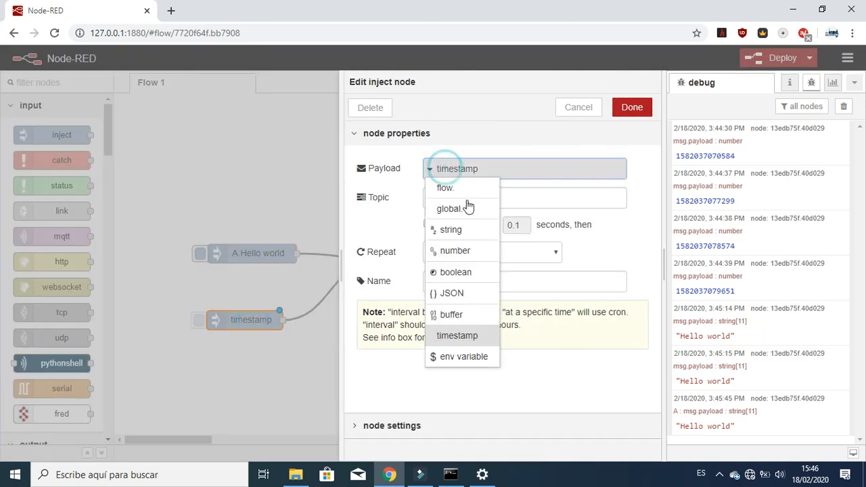
mouse_move(454, 238)
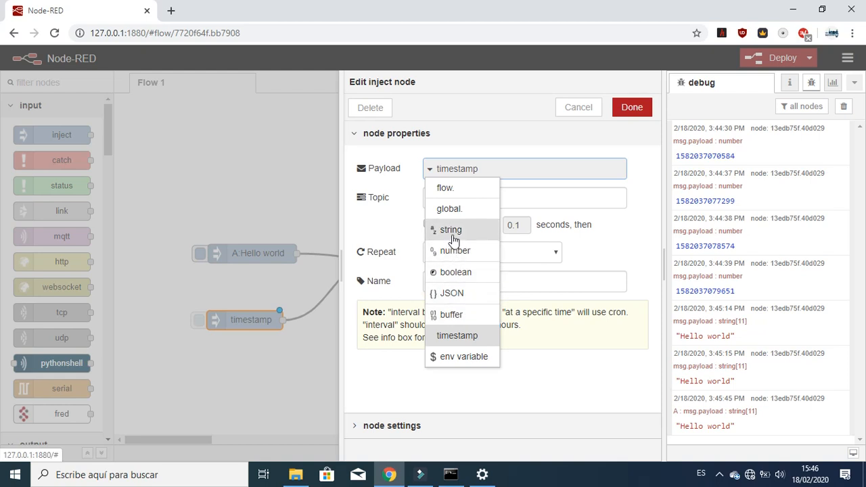
left_click(451, 229)
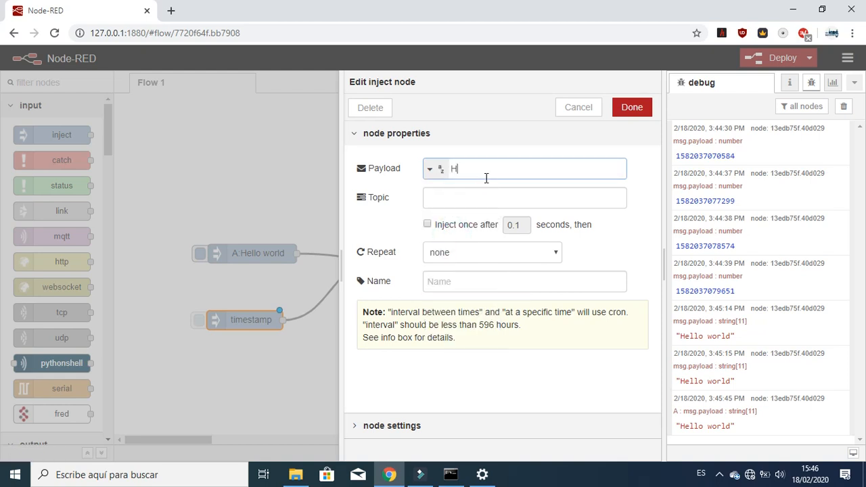
type("ello w")
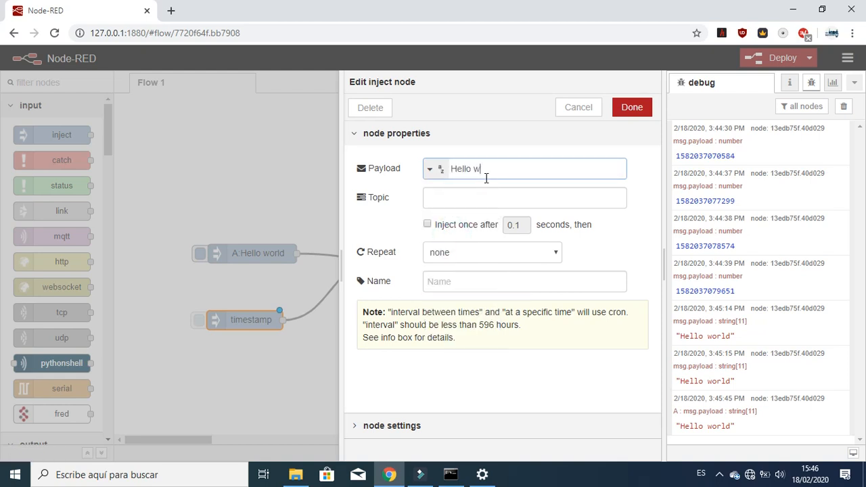
type("orld")
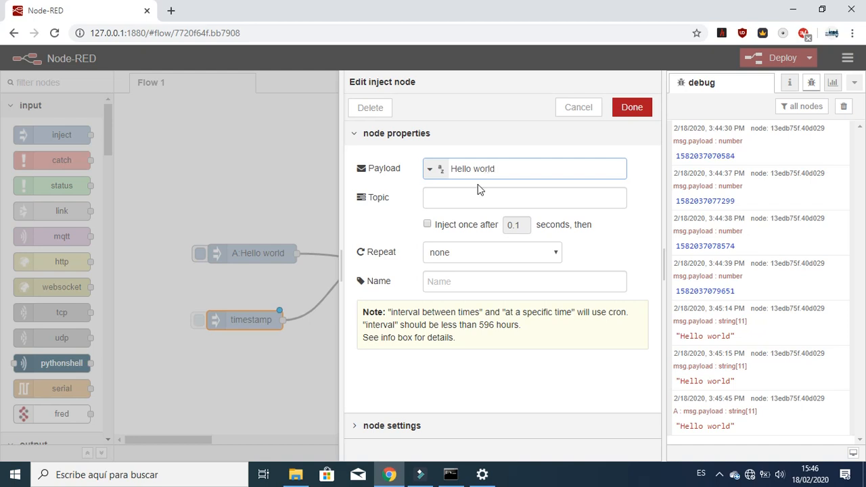
type("B")
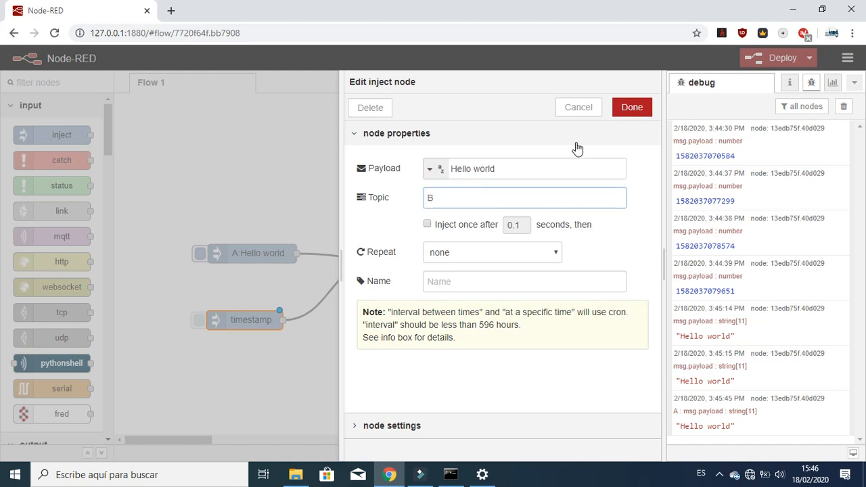
left_click(632, 107)
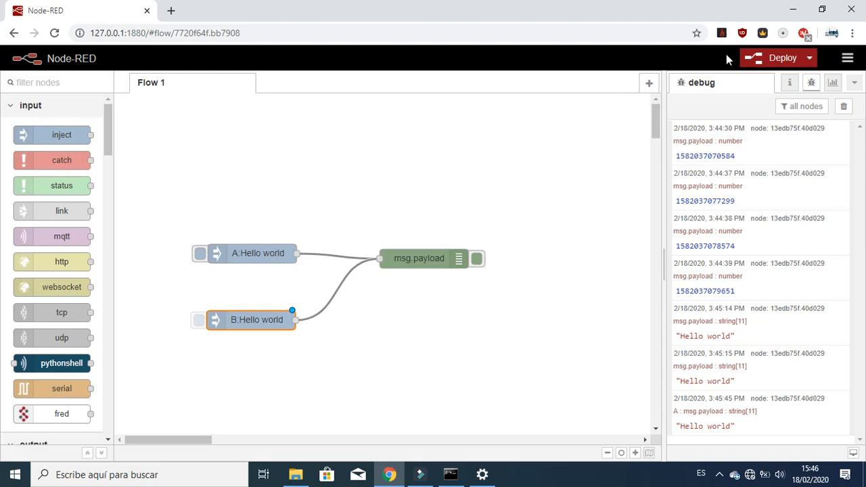
- Deploy, clear the debug messages, then fire inject nodes A and B
left_click(778, 58)
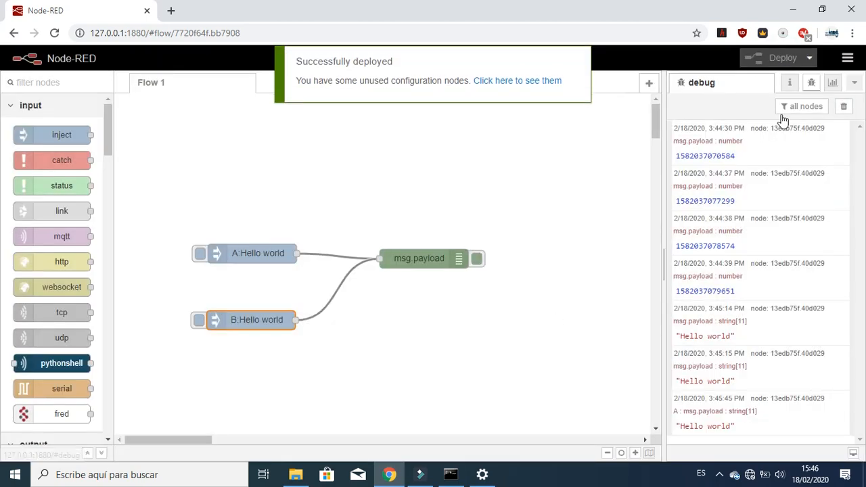
left_click(843, 106)
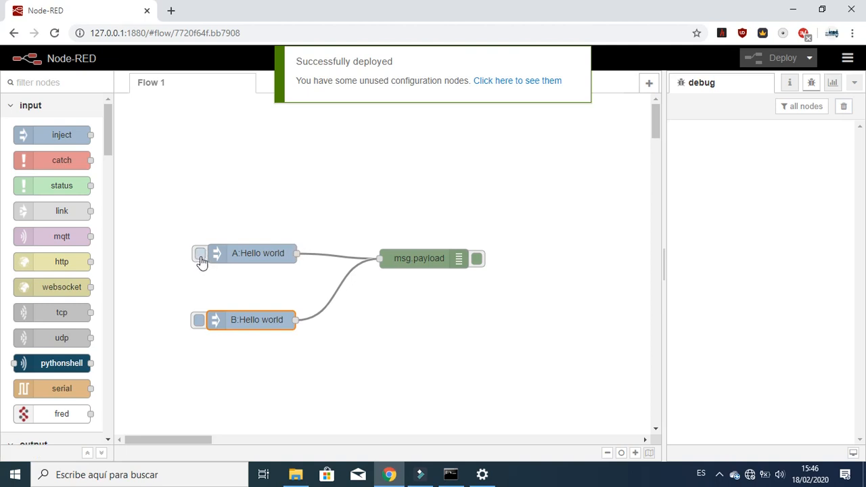
left_click(200, 253)
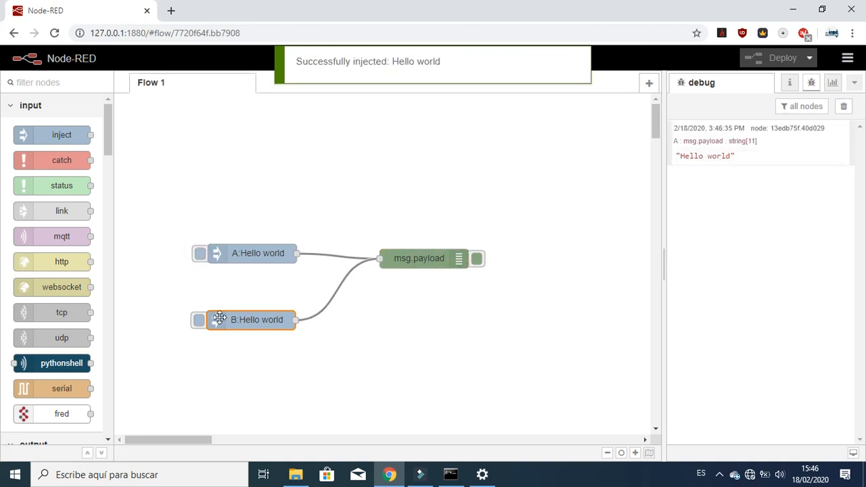
left_click(198, 320)
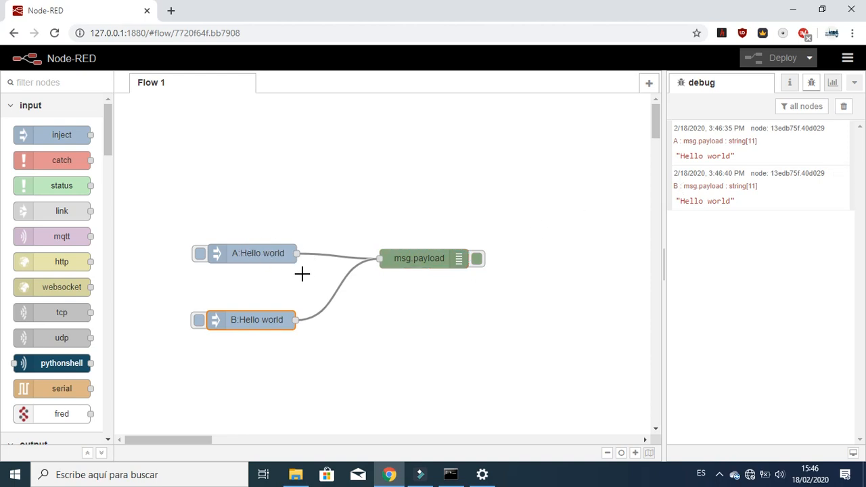
mouse_move(252, 253)
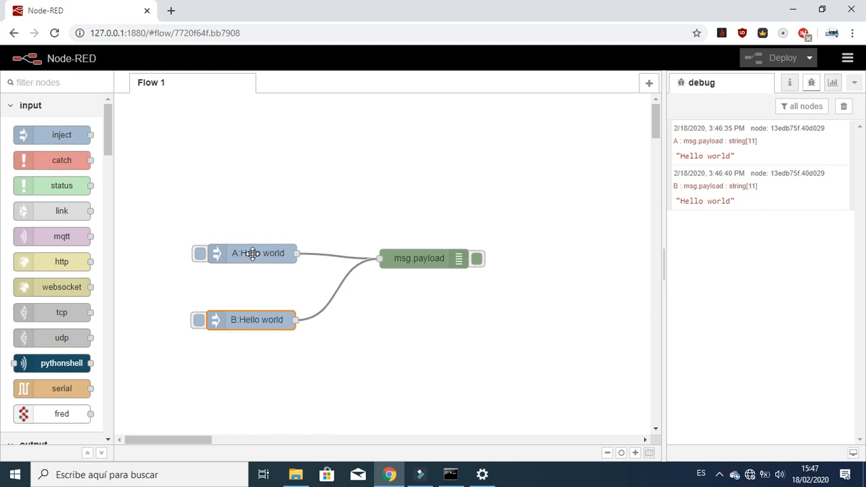
- Set node A's repeat to an interval of every 1 second and deploy
double_click(257, 253)
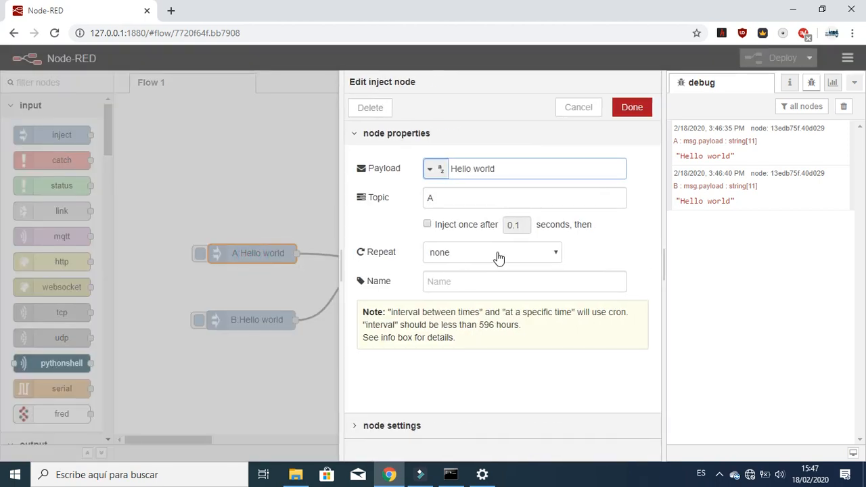
left_click(492, 252)
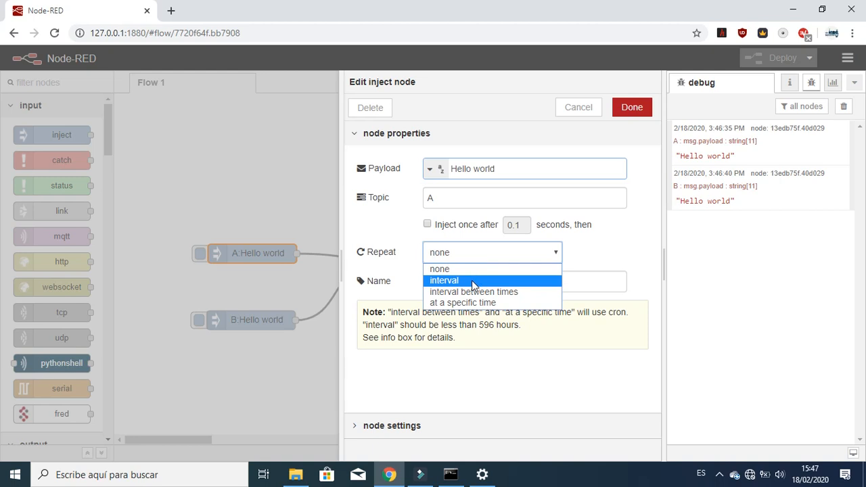
left_click(443, 280)
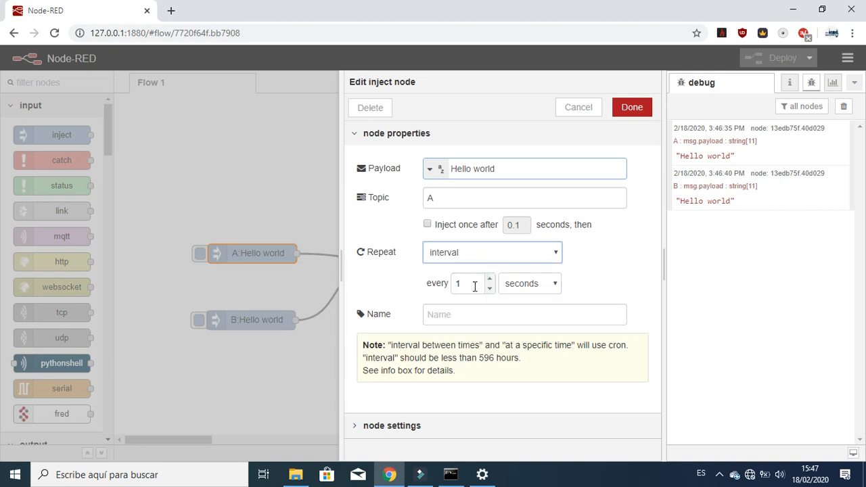
mouse_move(512, 303)
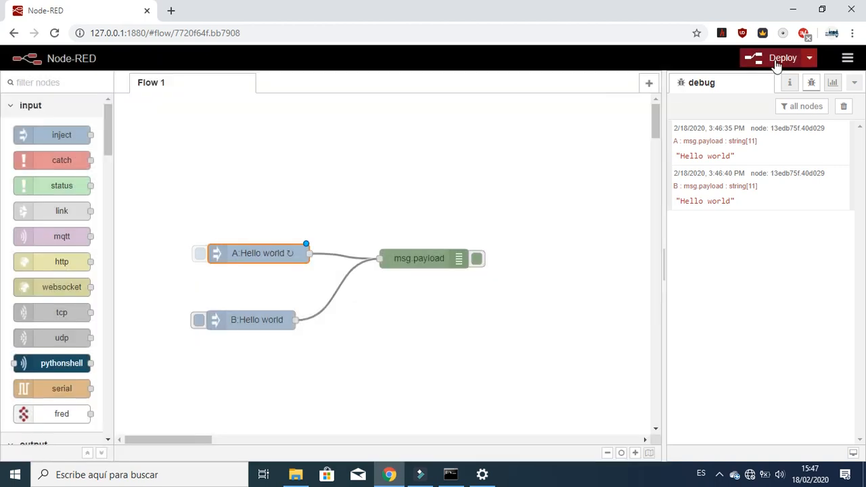
left_click(776, 57)
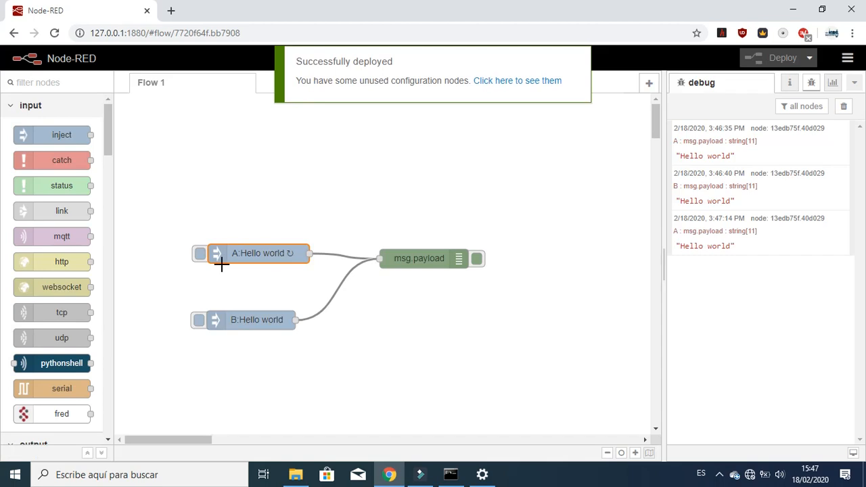
left_click(200, 253)
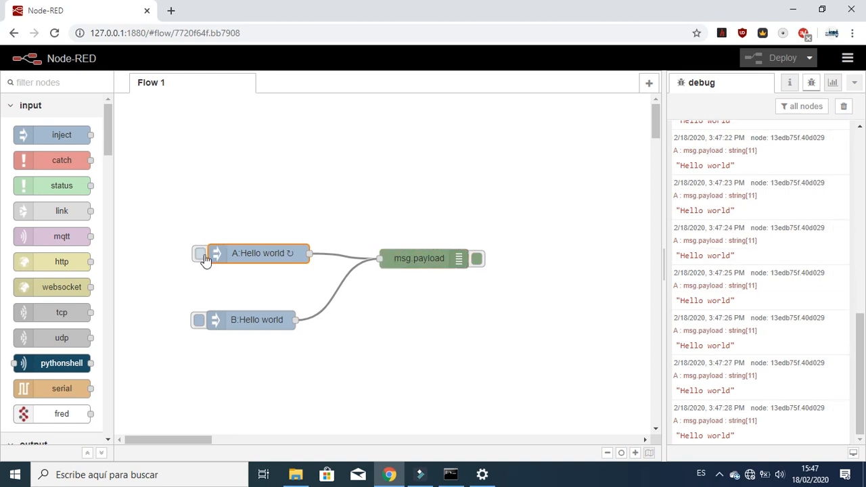
- Name the first inject node NODE 1
double_click(259, 253)
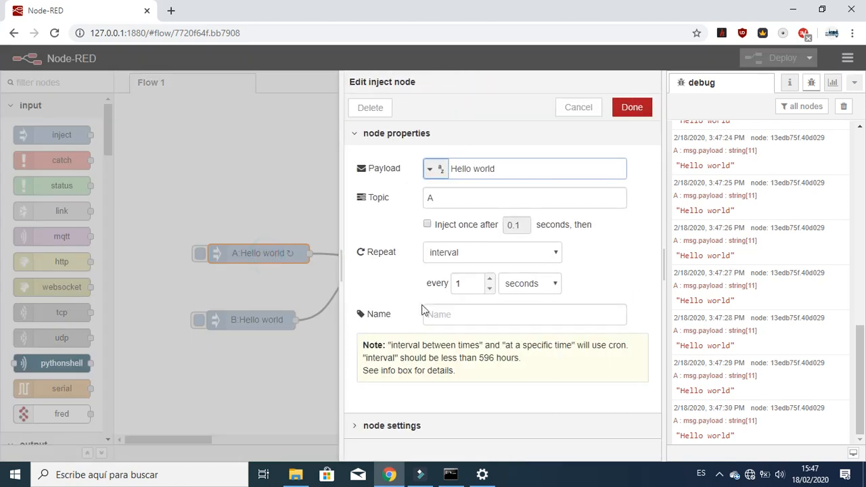
left_click(524, 314)
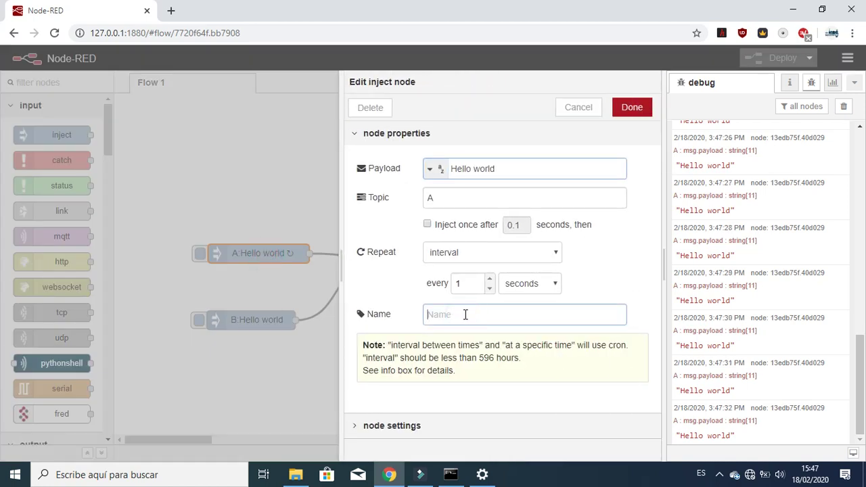
type("NODE 1")
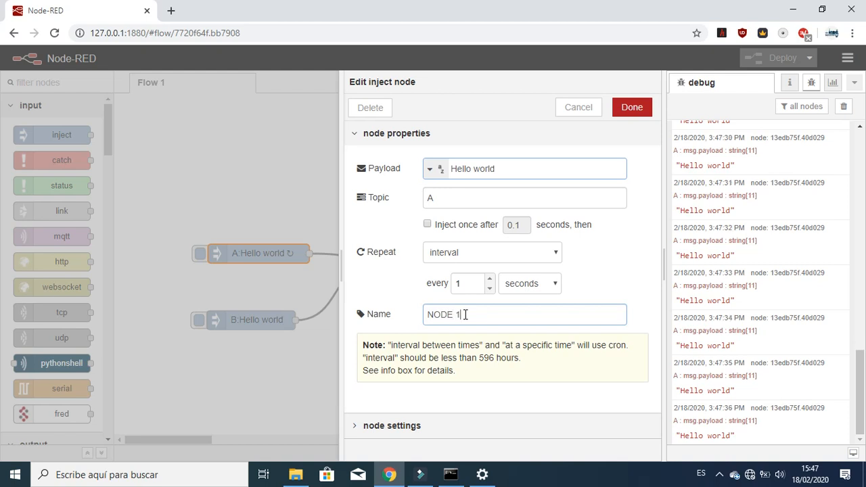
left_click(631, 107)
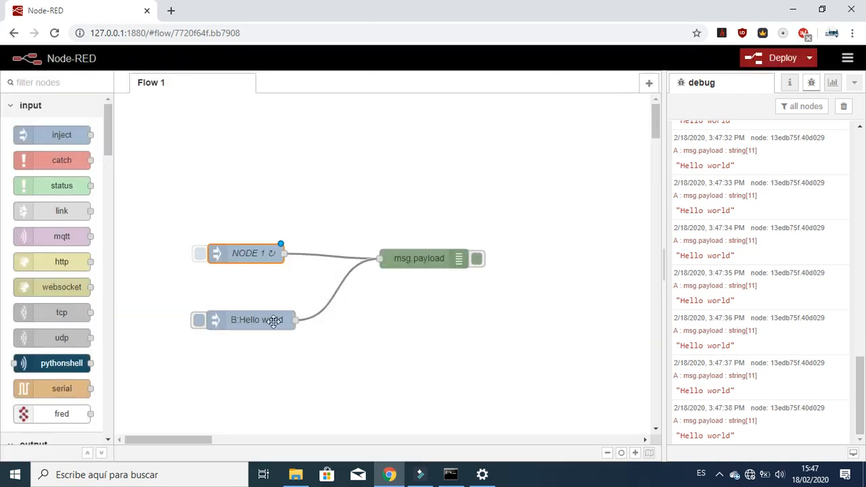
- Name the second inject node NODE 2 and deploy the flow
double_click(250, 320)
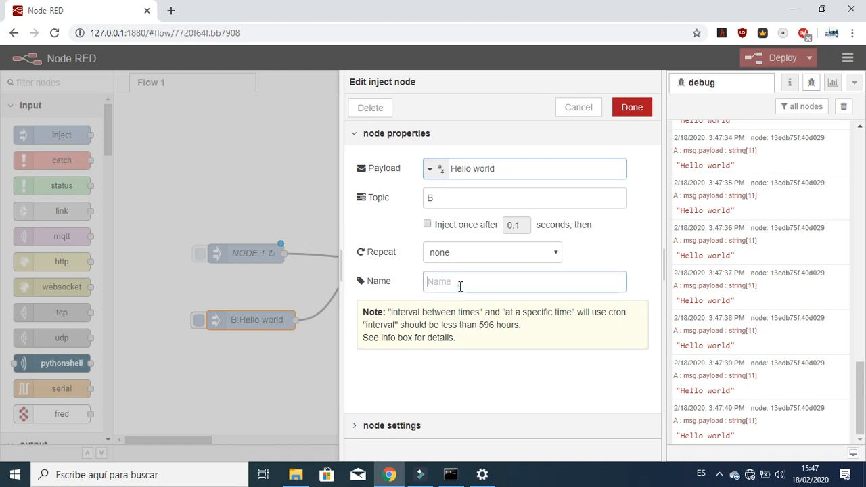
type("NODE")
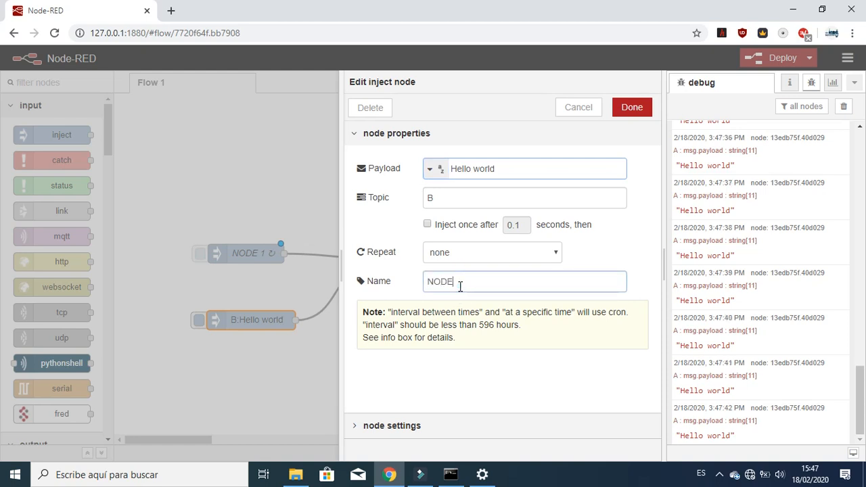
left_click(637, 112)
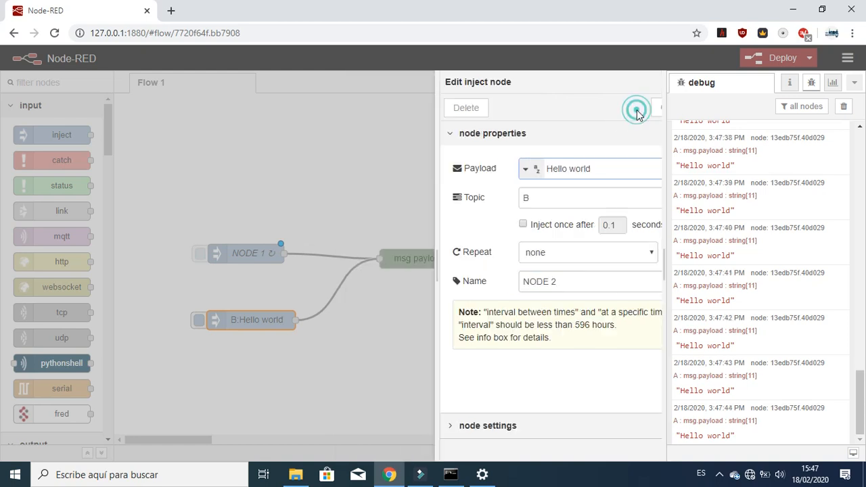
left_click(637, 109)
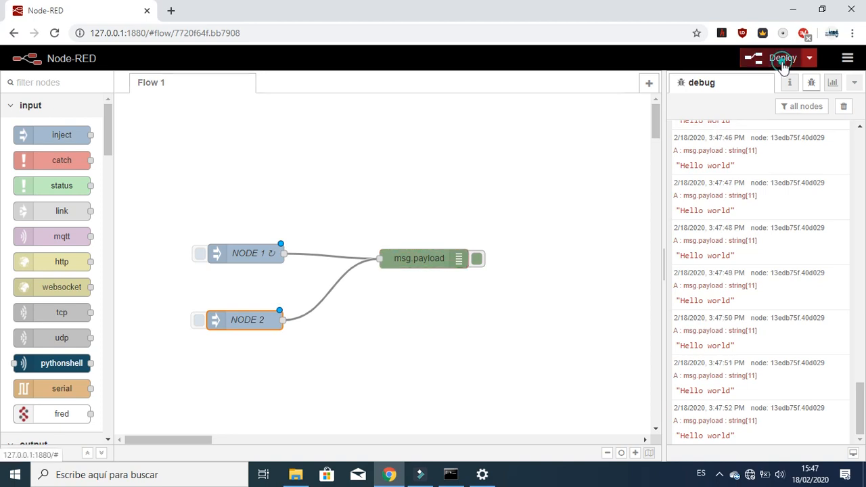
left_click(778, 57)
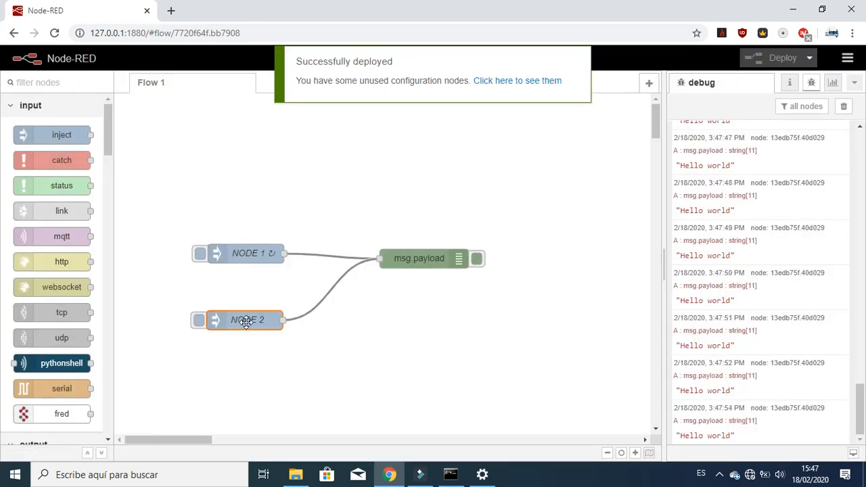
- Change NODE 2's icon to the light bulb (light.png)
double_click(244, 320)
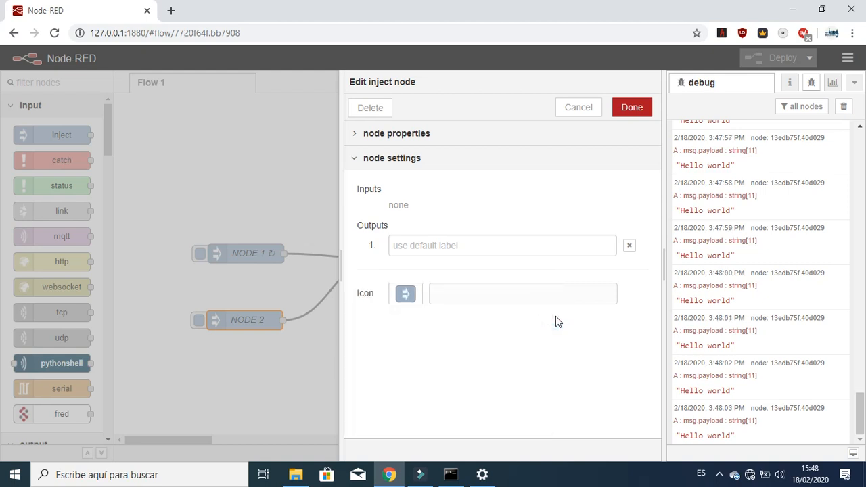
left_click(405, 293)
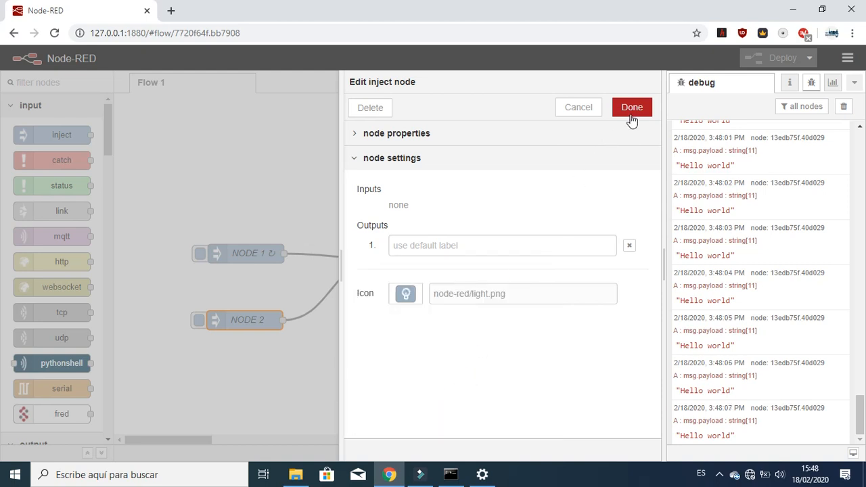
left_click(632, 107)
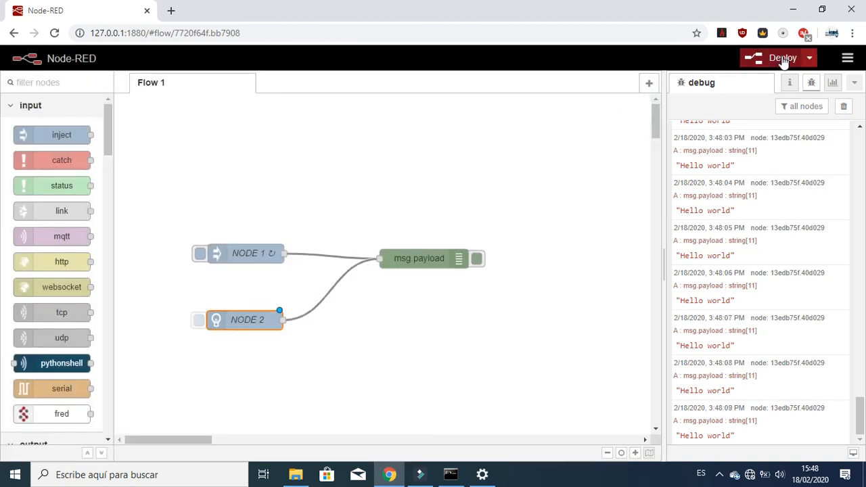
- Deploy the flow so NODE 2 shows its light bulb icon, then select NODE 2
left_click(781, 56)
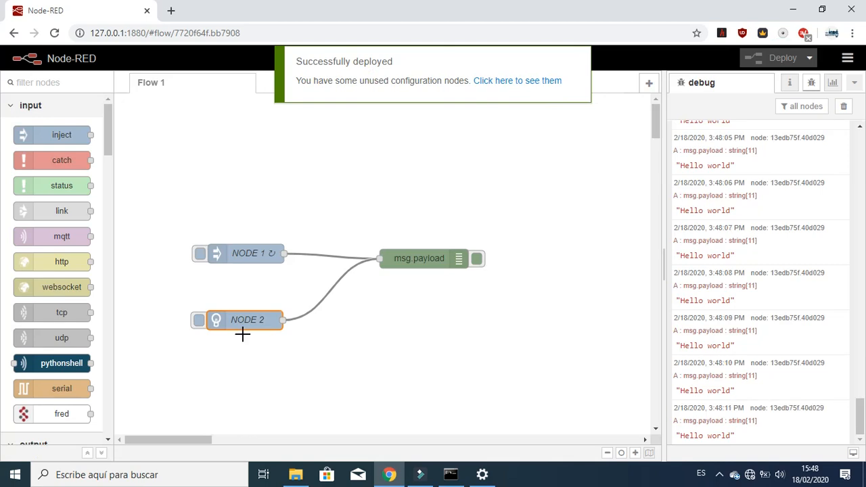
left_click(198, 320)
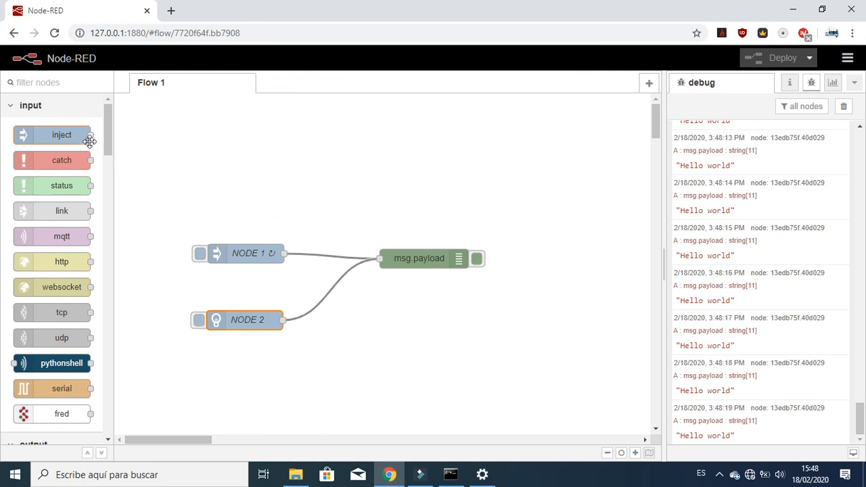
mouse_move(87, 139)
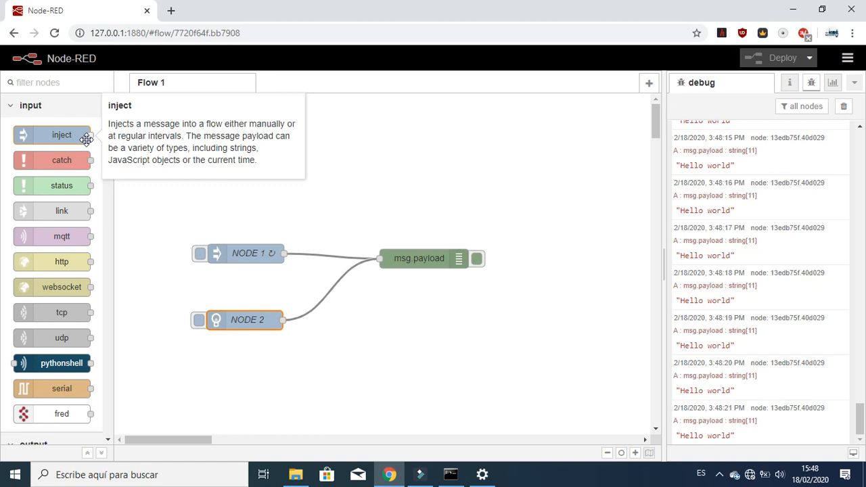
mouse_move(146, 215)
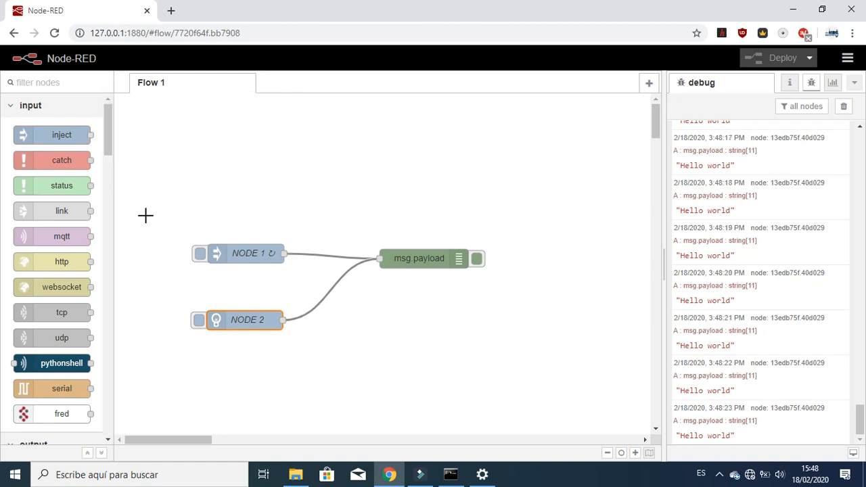